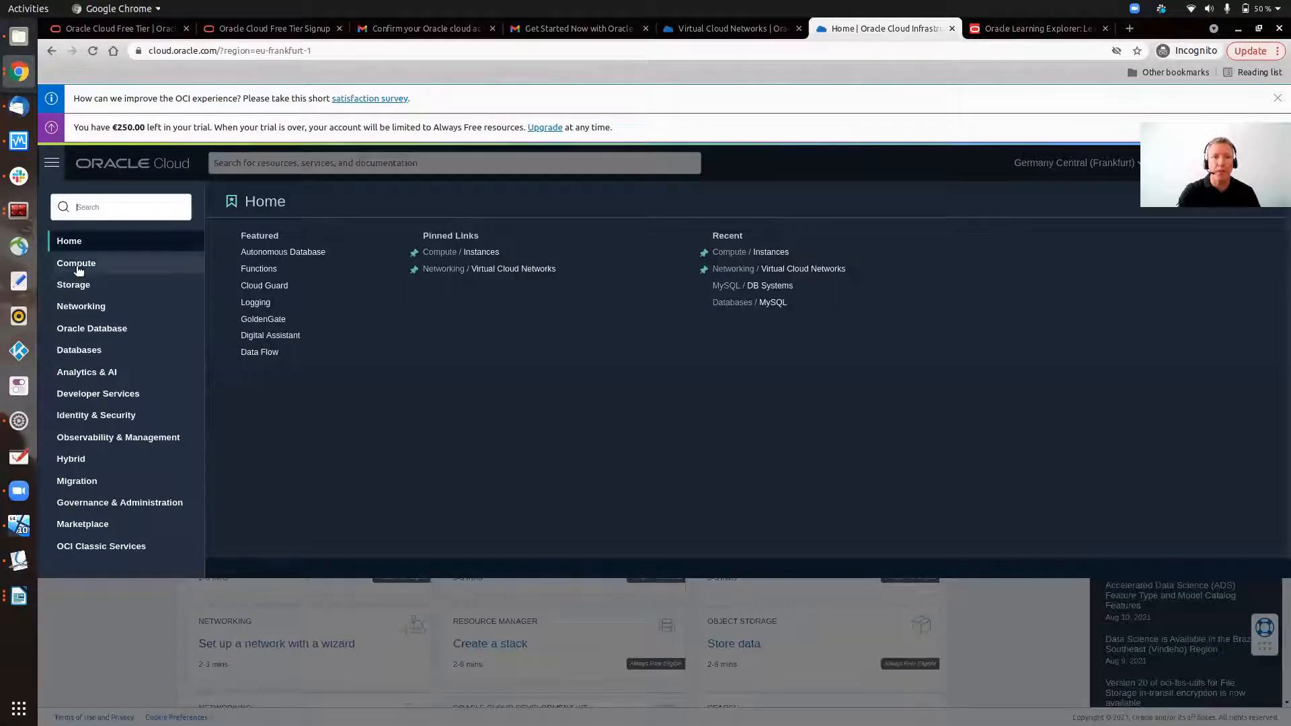
Step: Navigate via Compute to the Instances list showing the running mysql-demo instance
click(75, 263)
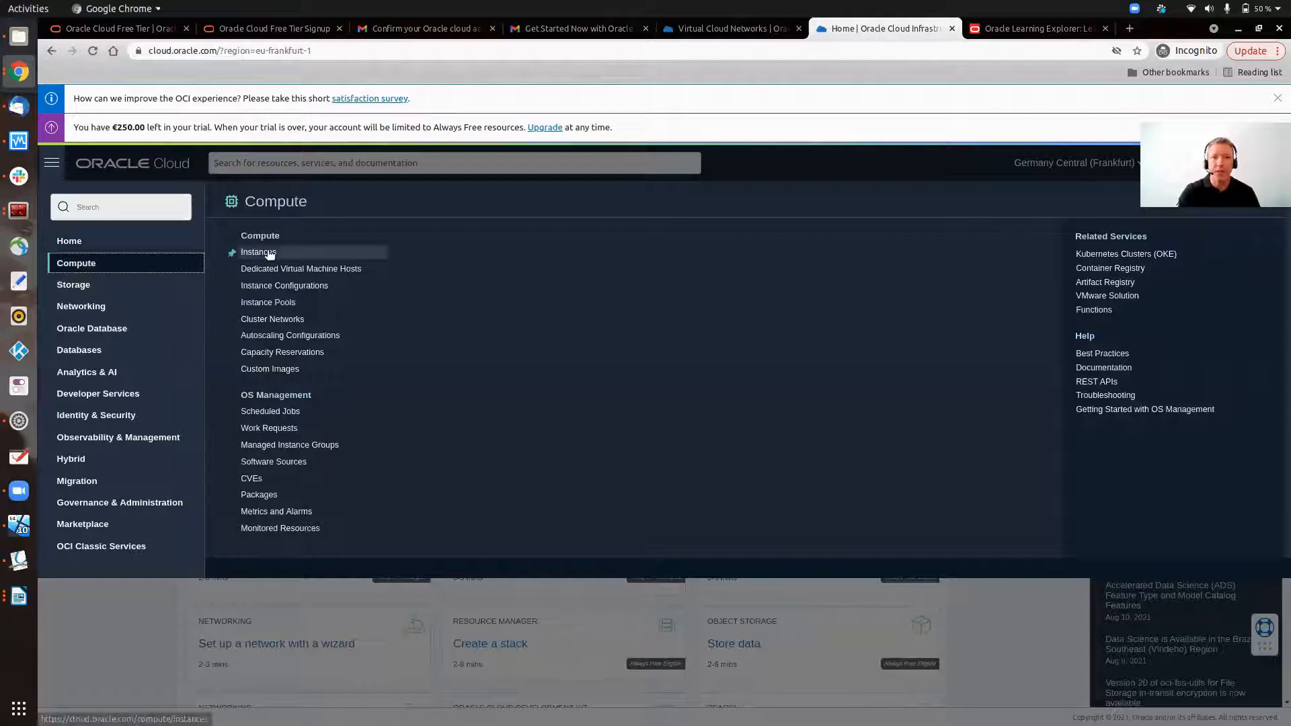
click(259, 251)
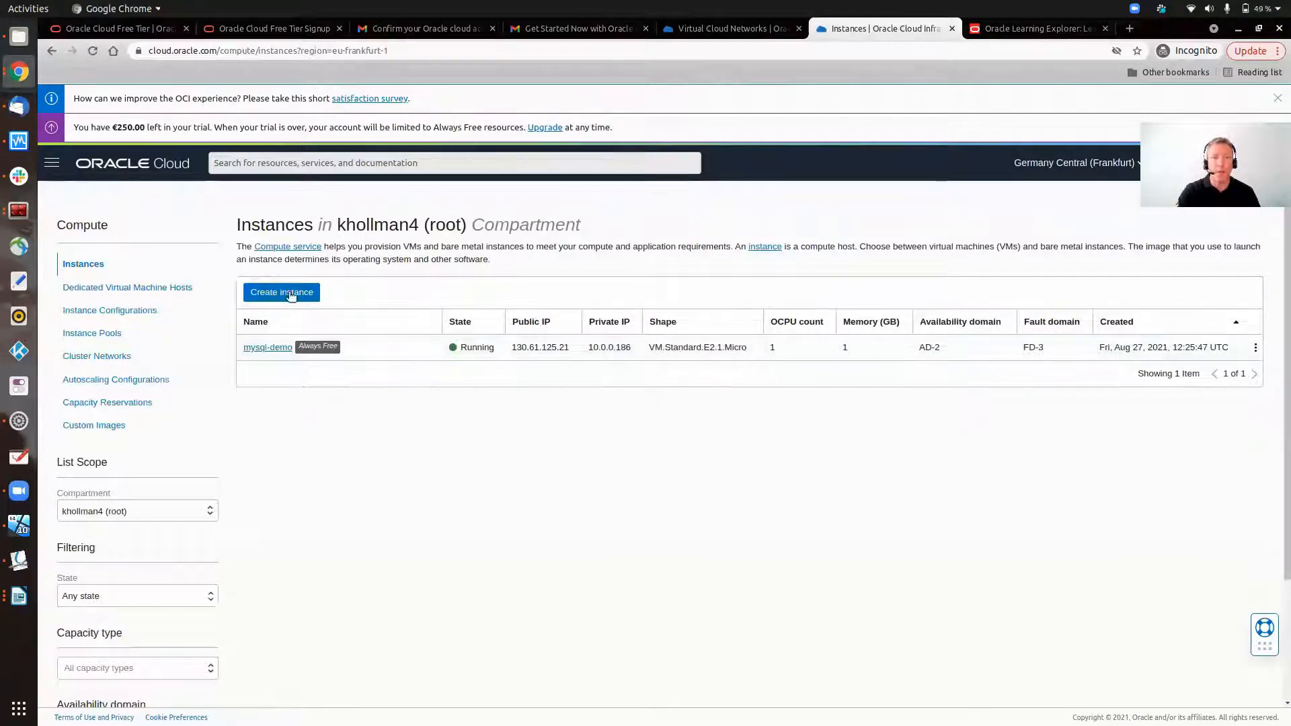
click(281, 292)
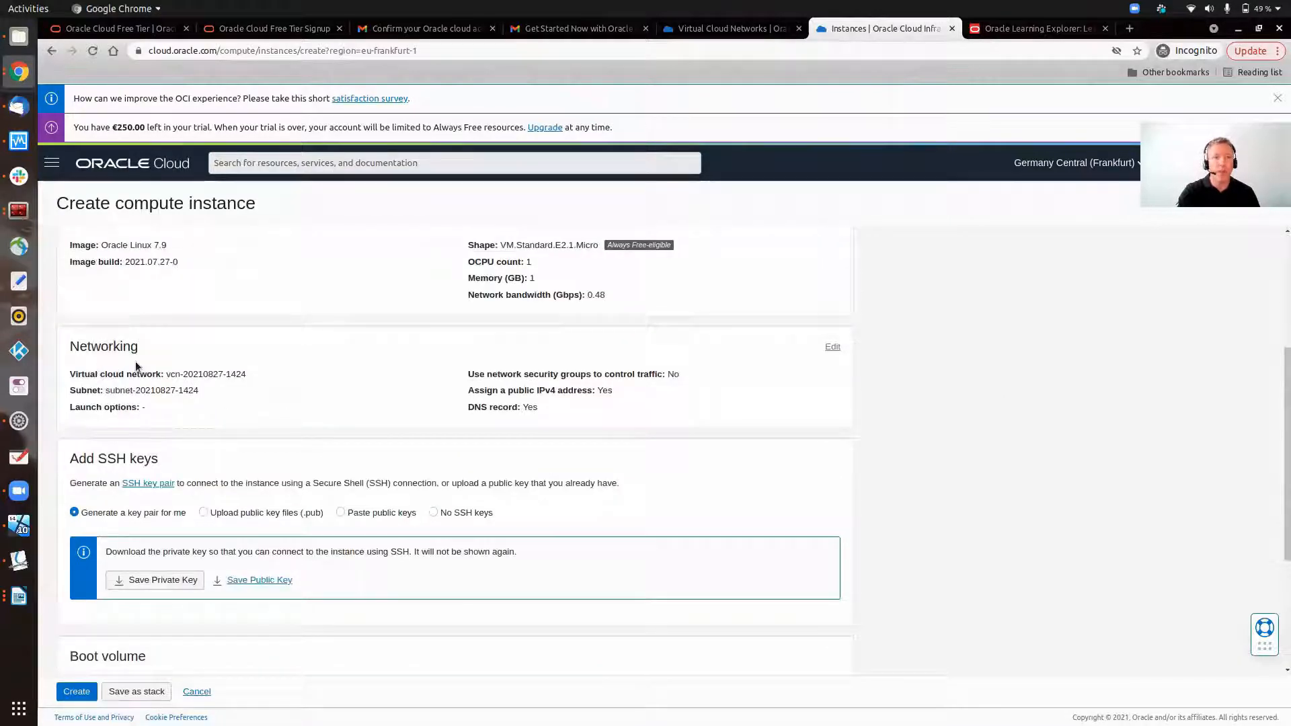
scroll(down, 3)
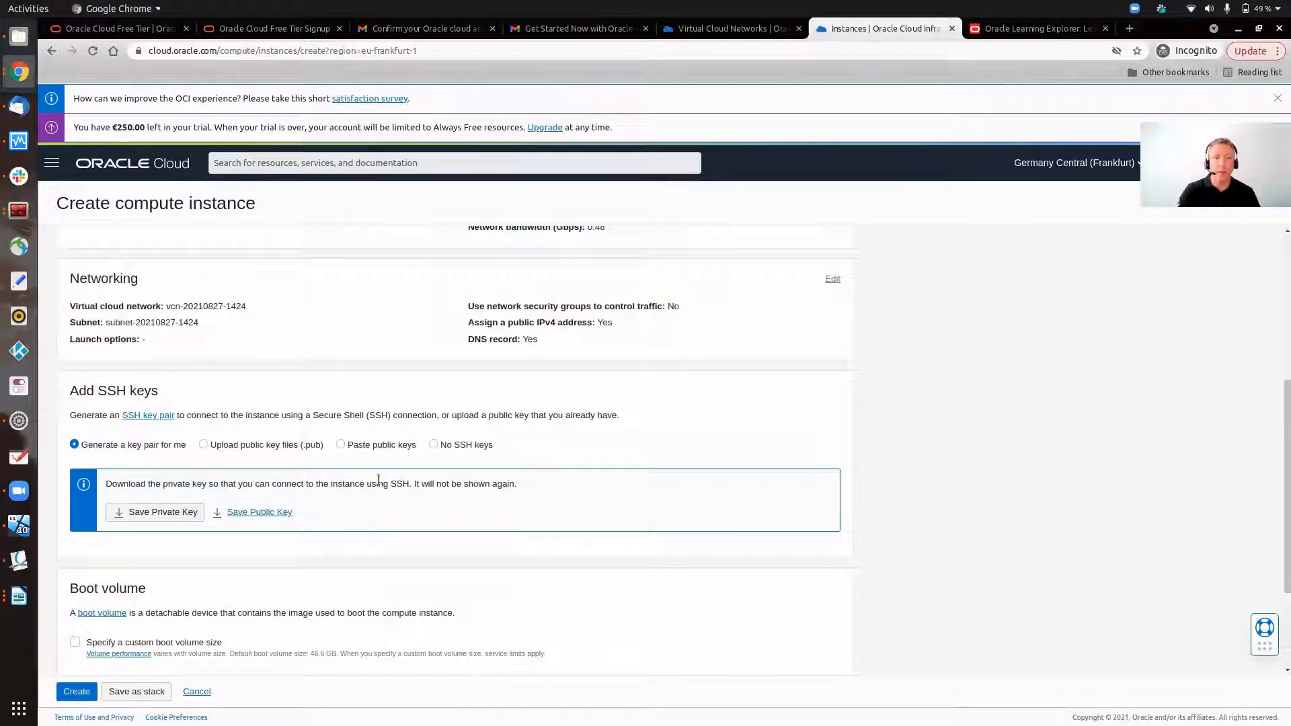
scroll(down, 3)
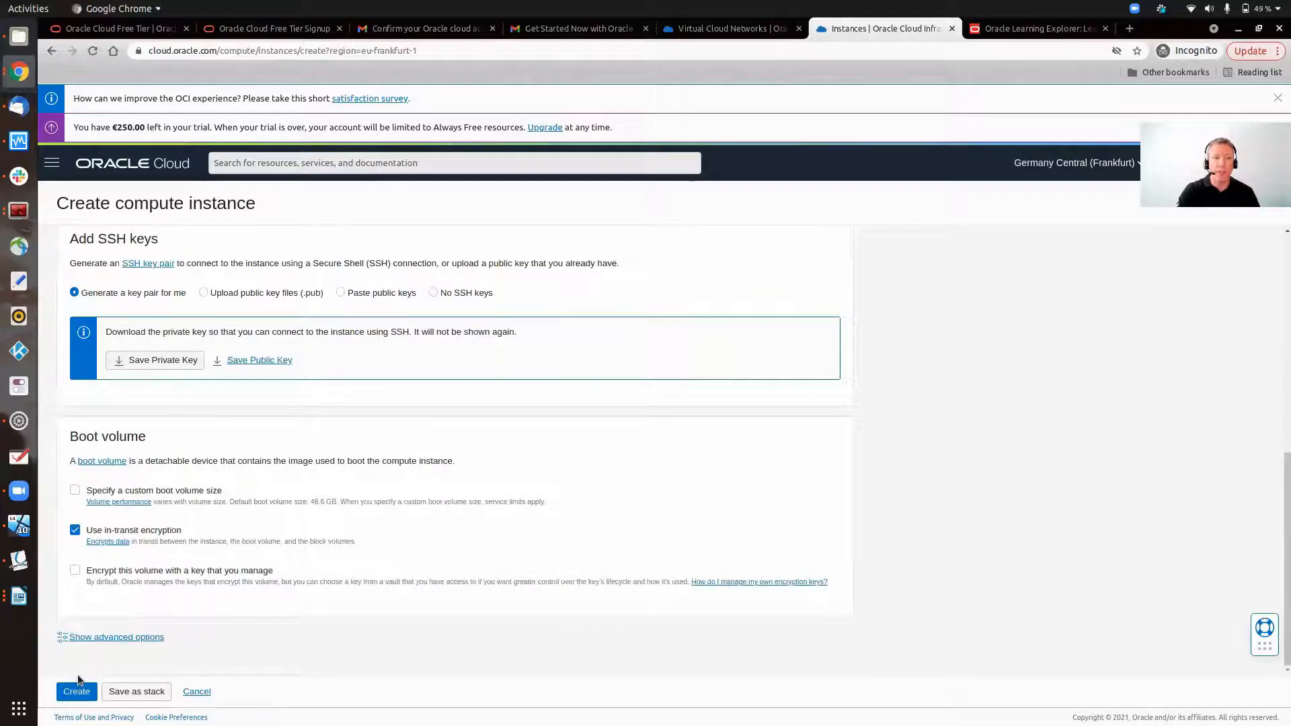
click(75, 691)
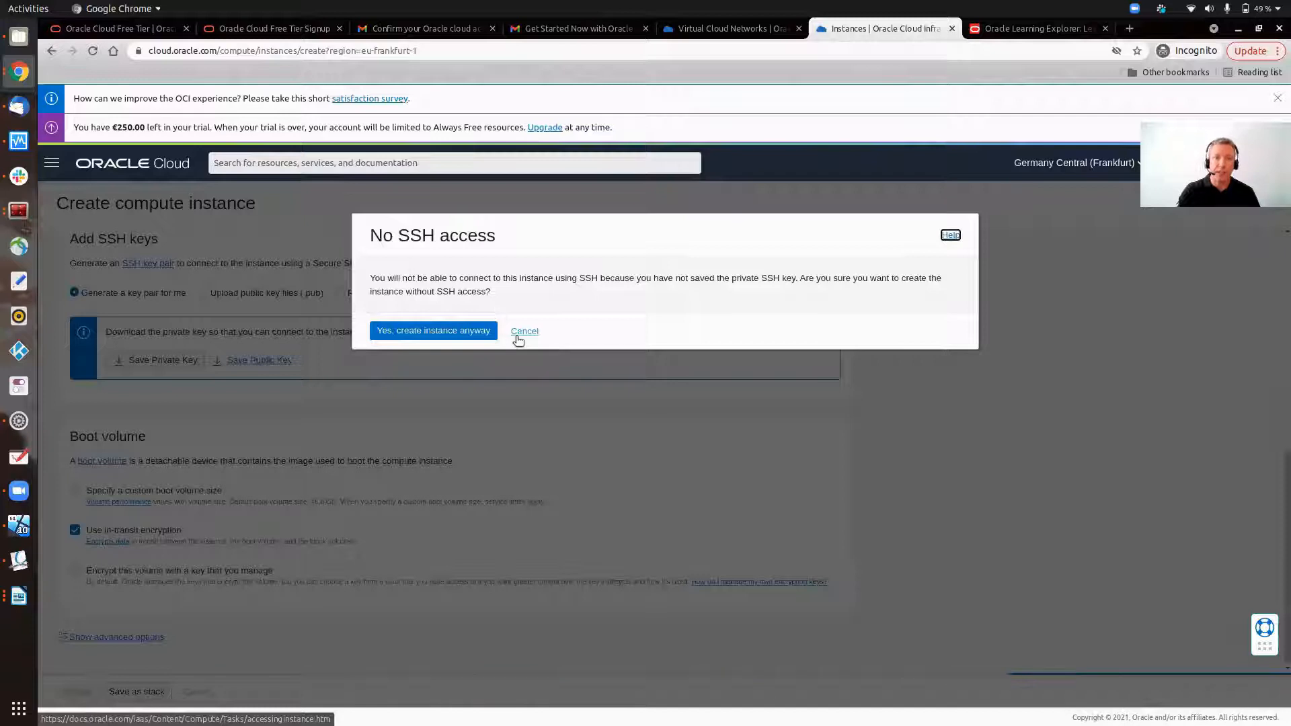
click(524, 331)
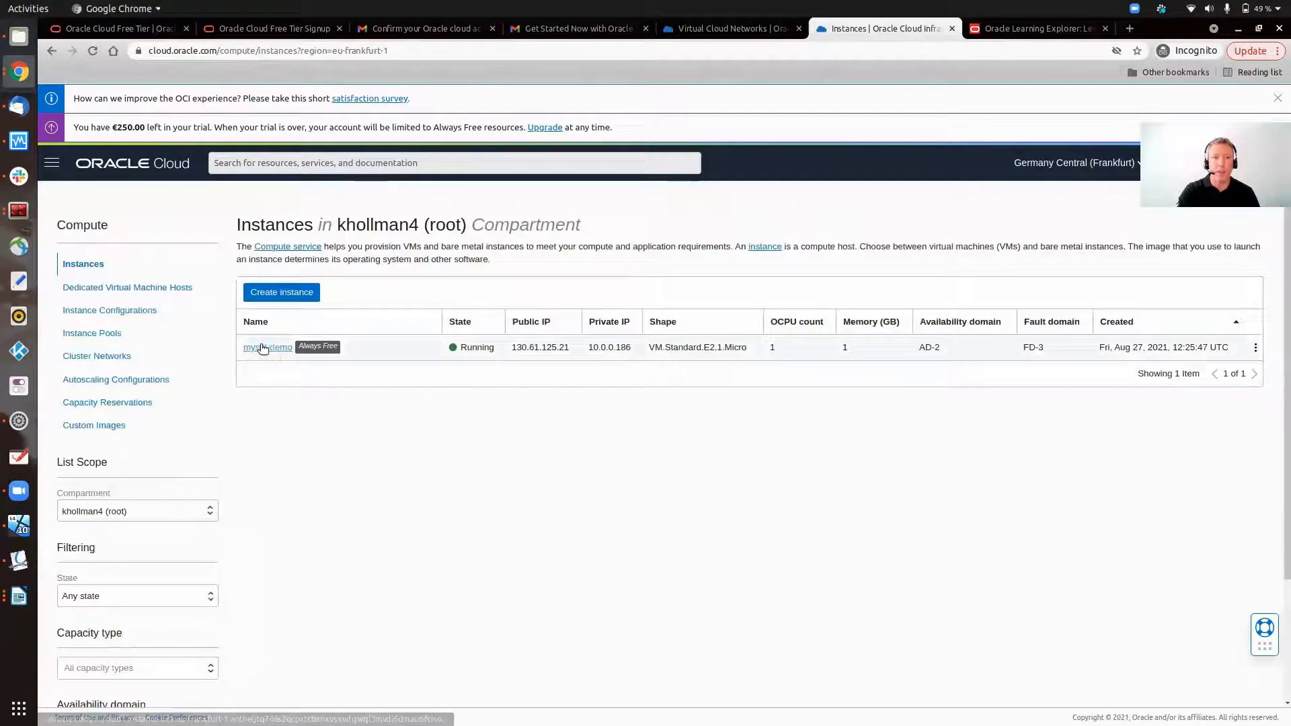
Step: View the mysql-demo instance details with its public and private IPs, then the services menu
click(267, 347)
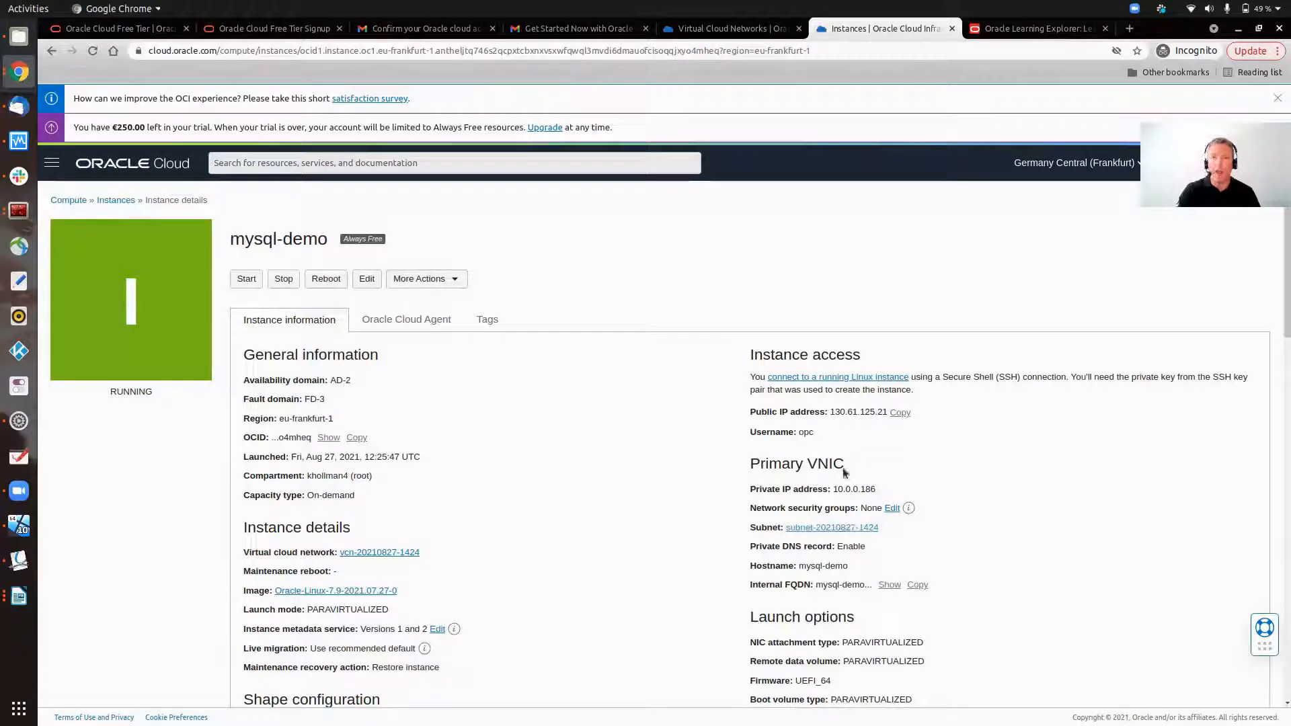
mouse_move(850, 537)
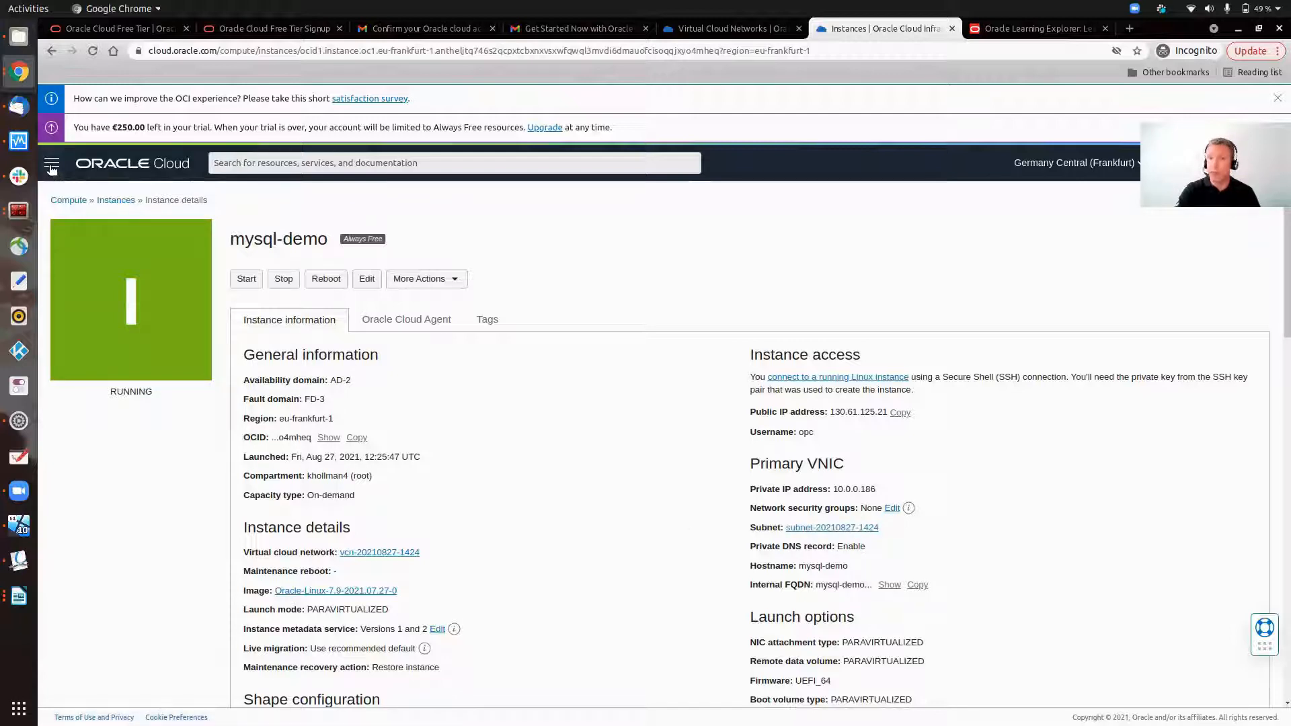
click(51, 163)
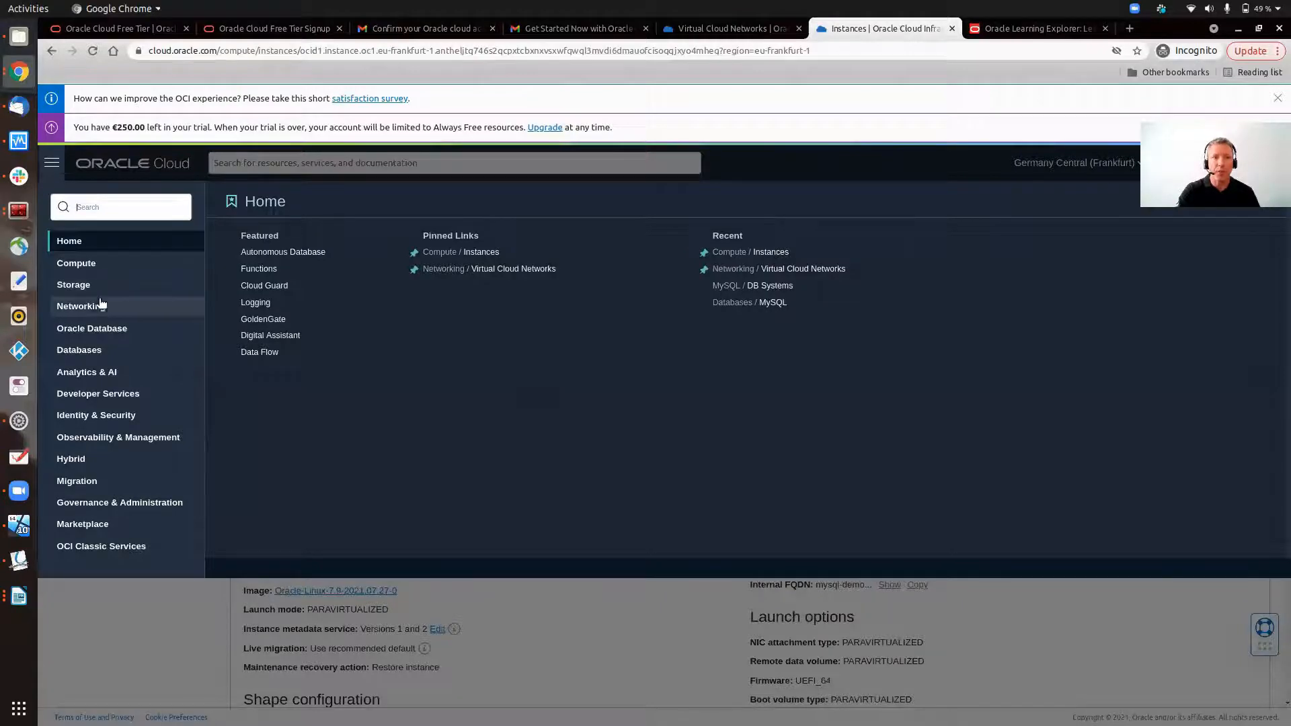
click(81, 305)
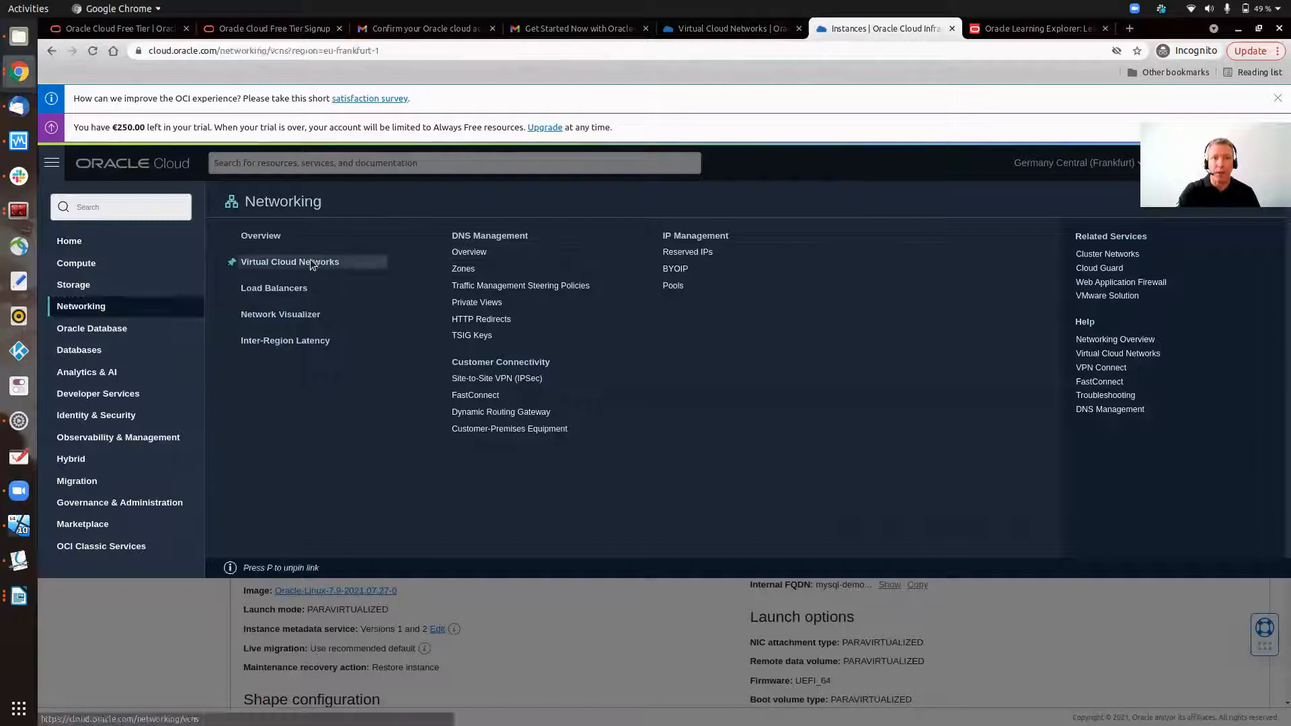
click(290, 262)
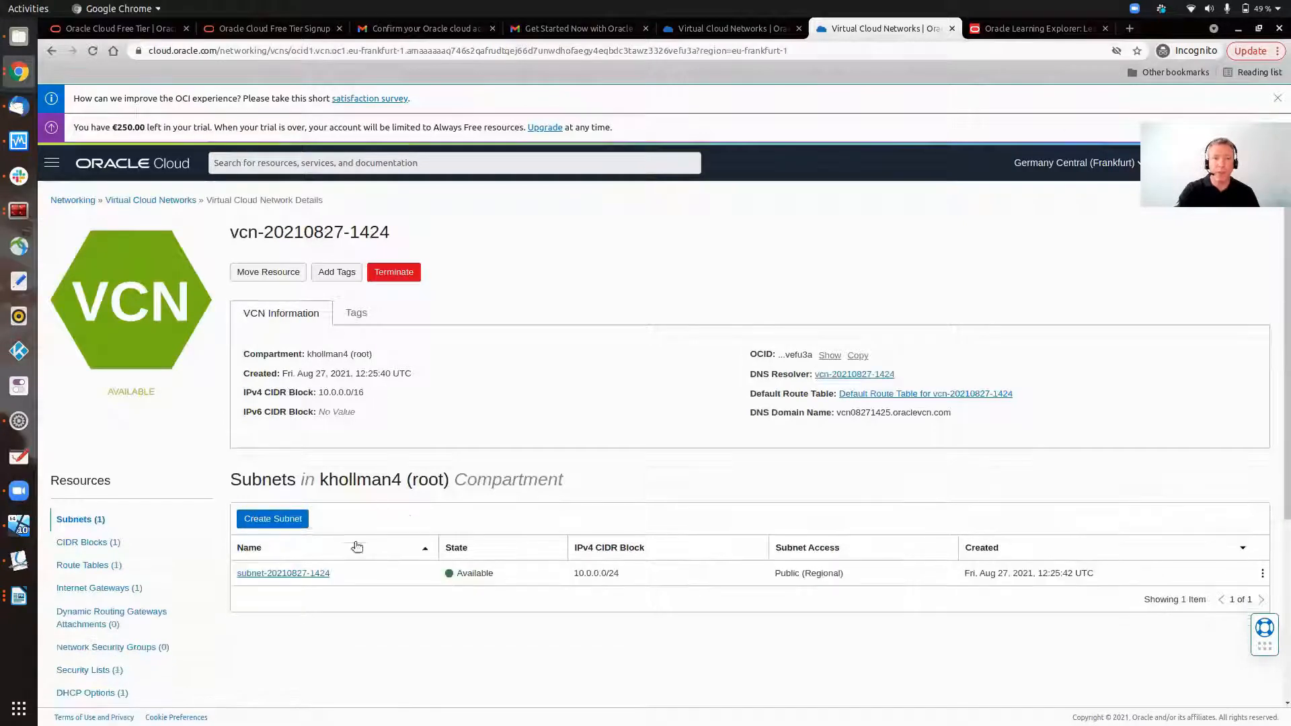
click(282, 573)
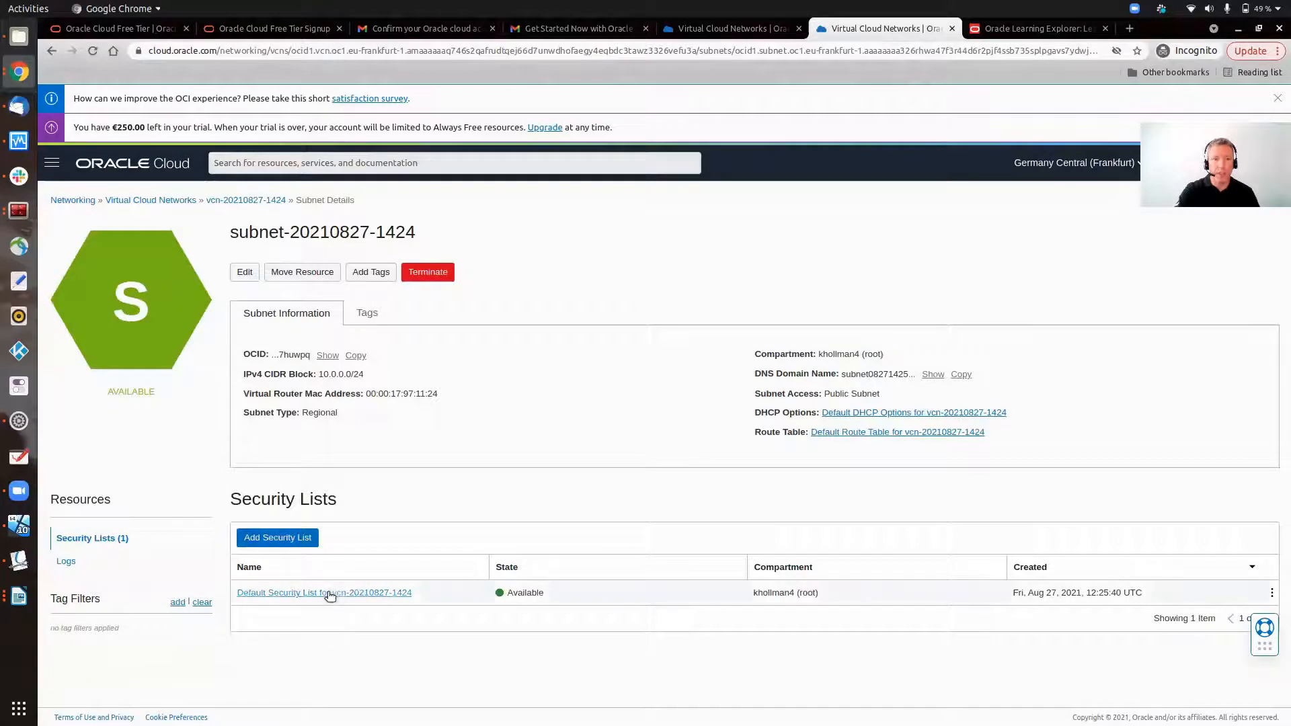
Step: View the Default Security List's ingress rules, including TCP port 3306 for MySQL
click(324, 592)
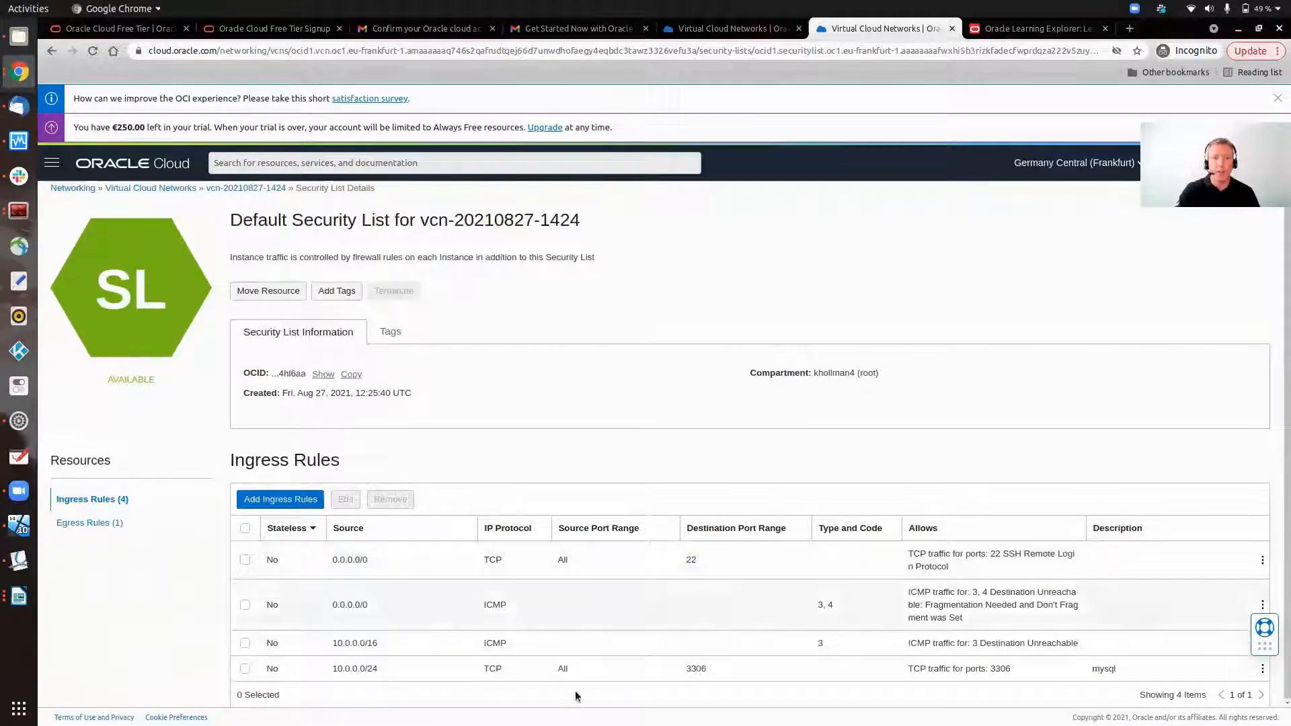
mouse_move(258, 484)
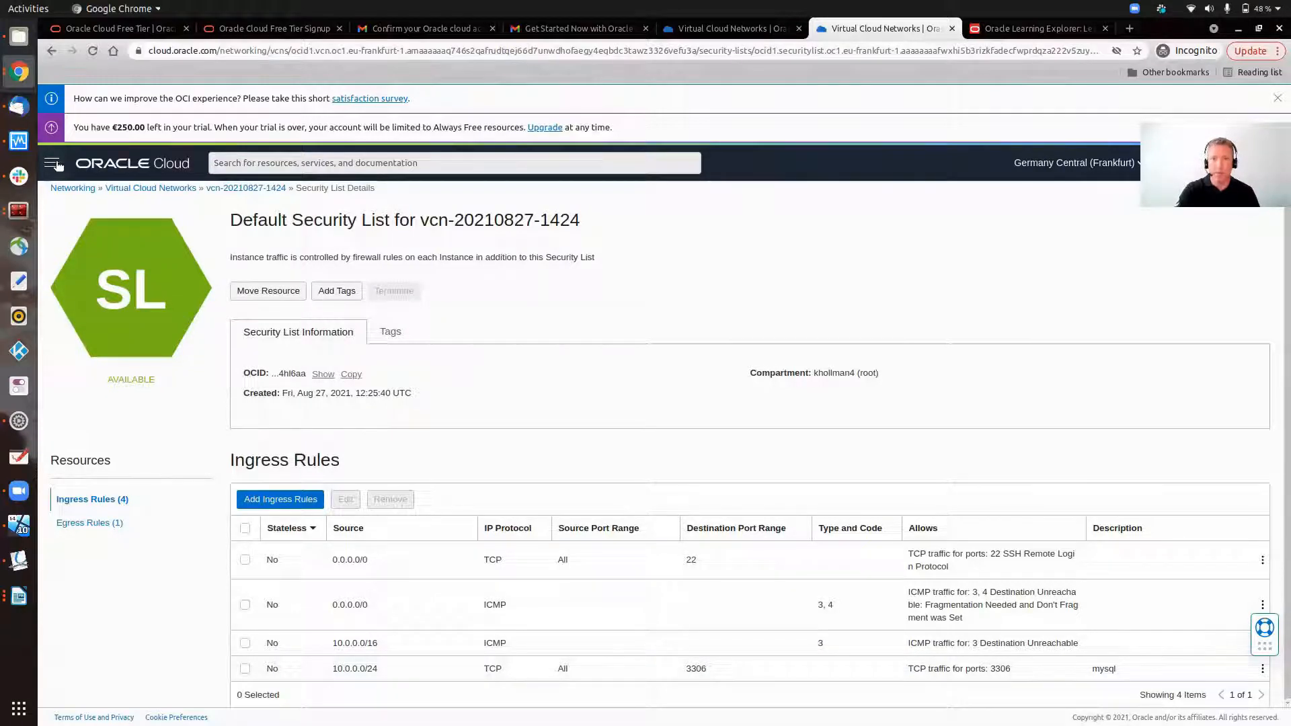
Step: Go to MySQL > DB Systems and start the Create MySQL DB System form
click(53, 163)
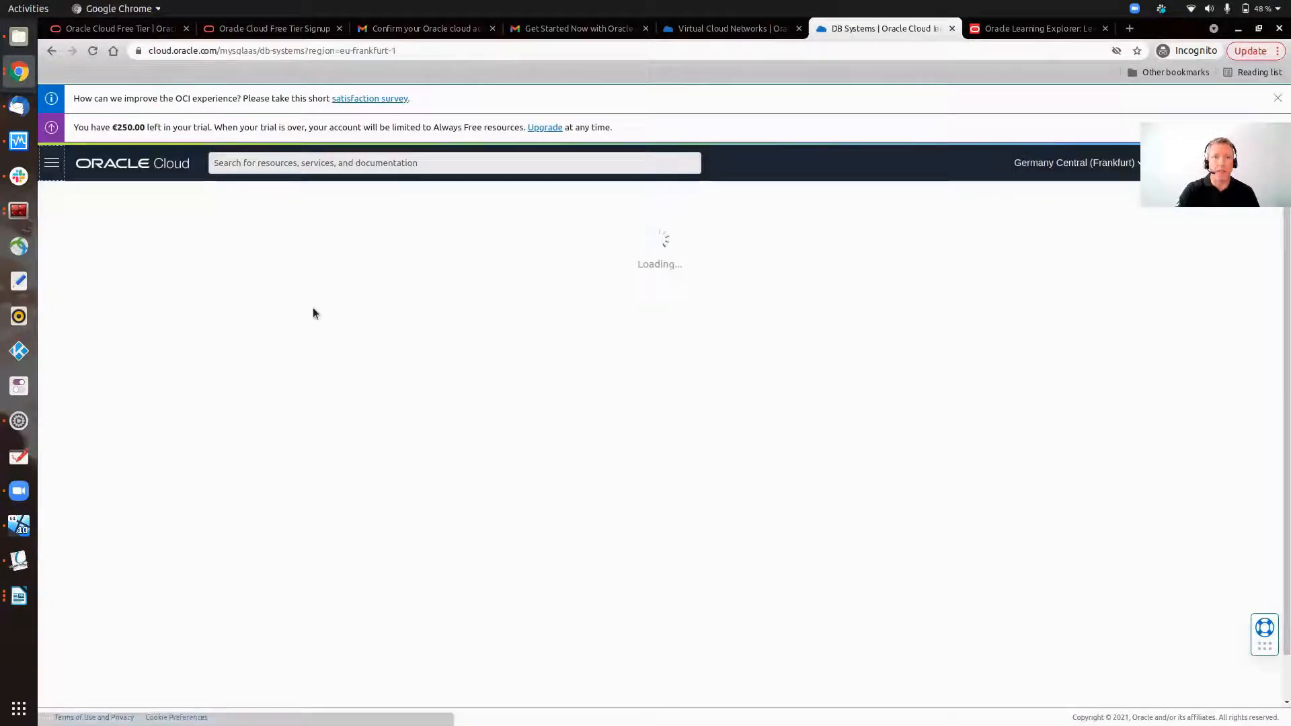
mouse_move(452, 408)
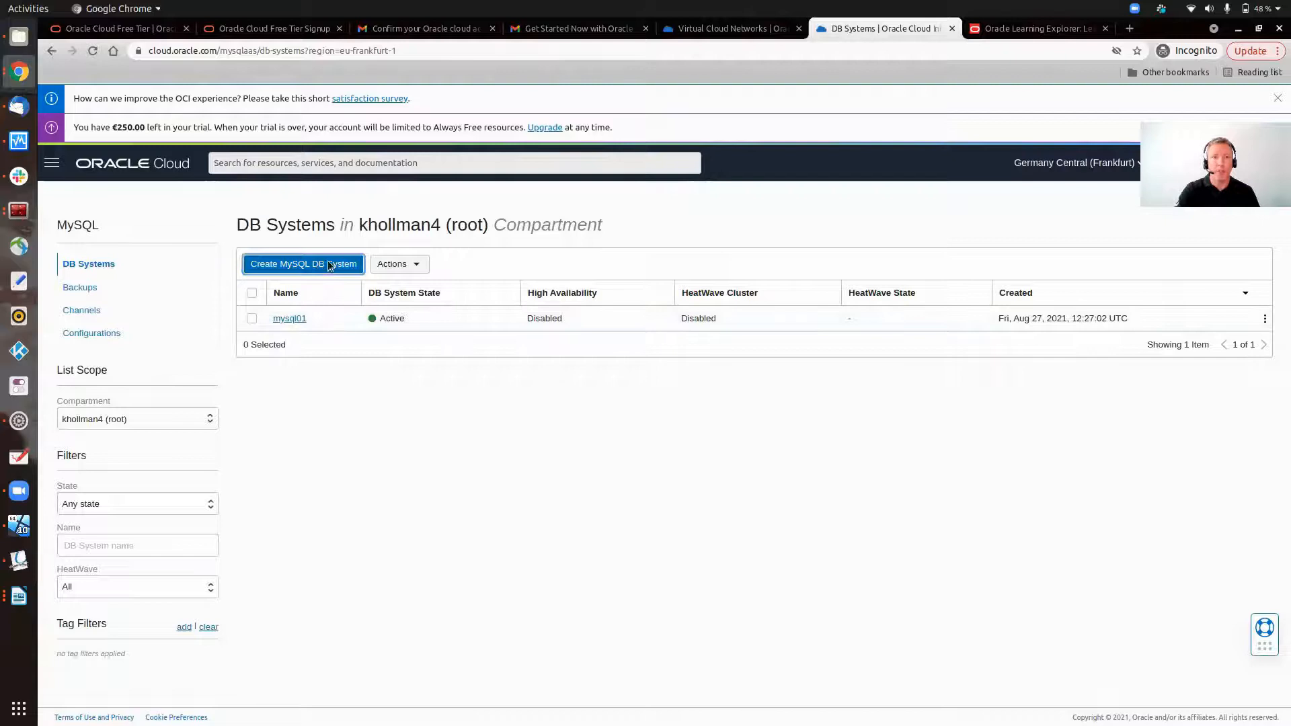
click(303, 263)
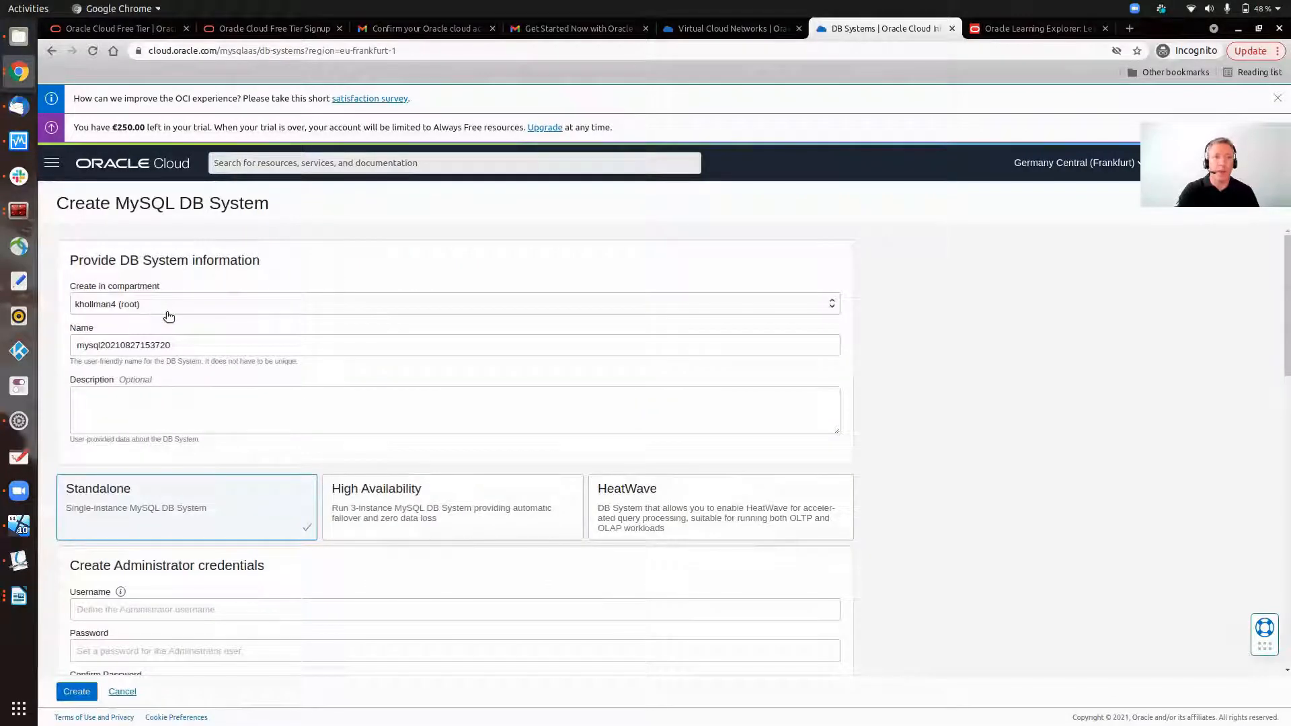
mouse_move(288, 500)
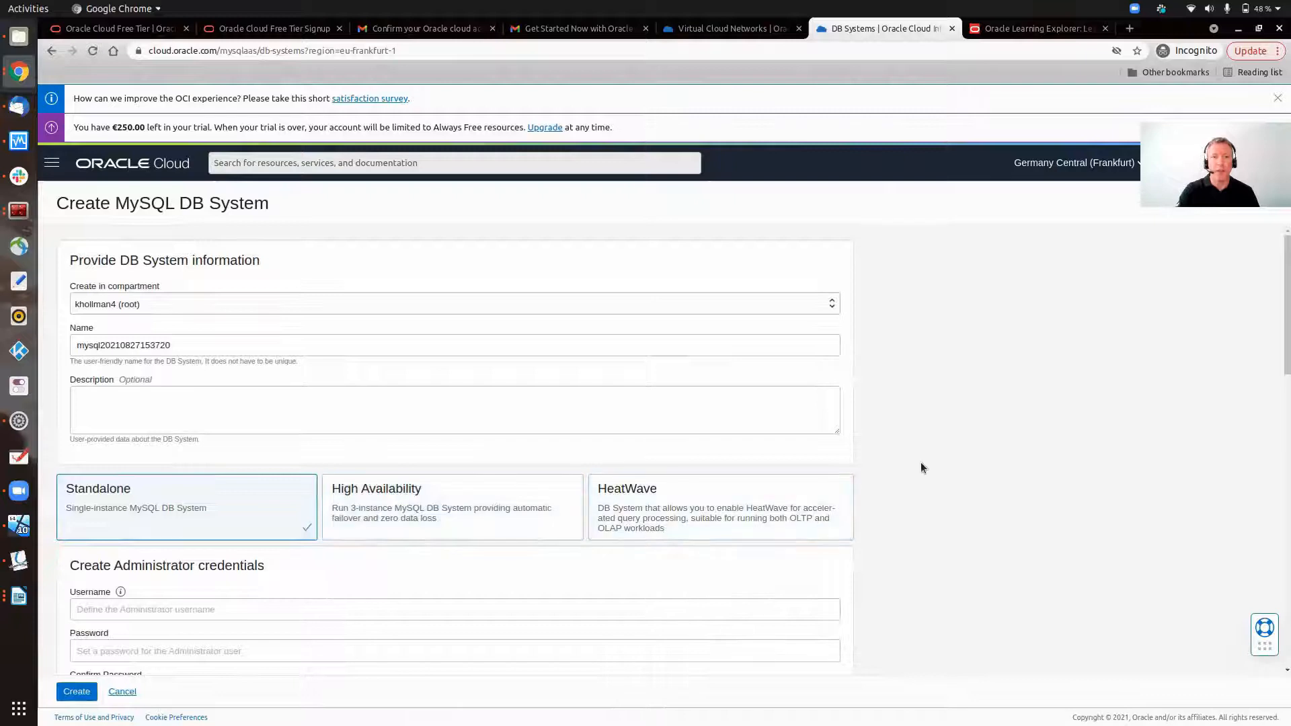
Step: Review the form's networking, placement, hardware and backup settings, create it, and view mysql01's details
scroll(down, 3)
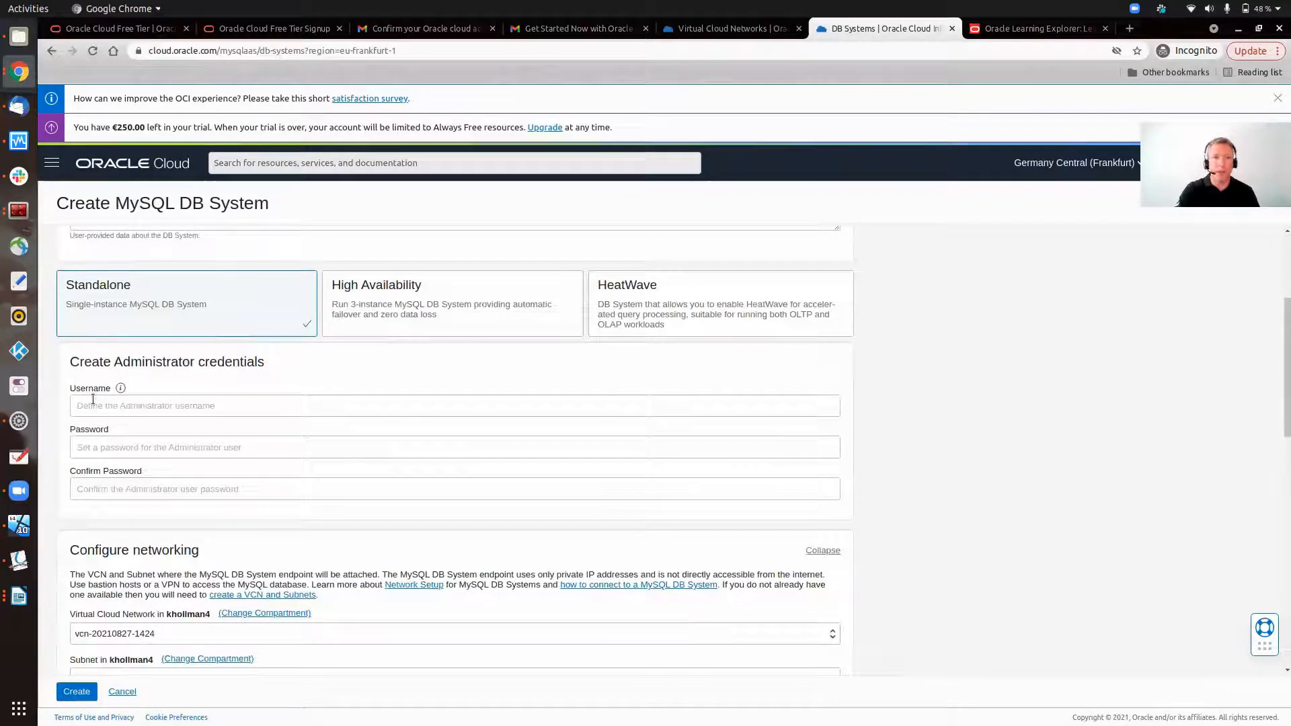
scroll(down, 3)
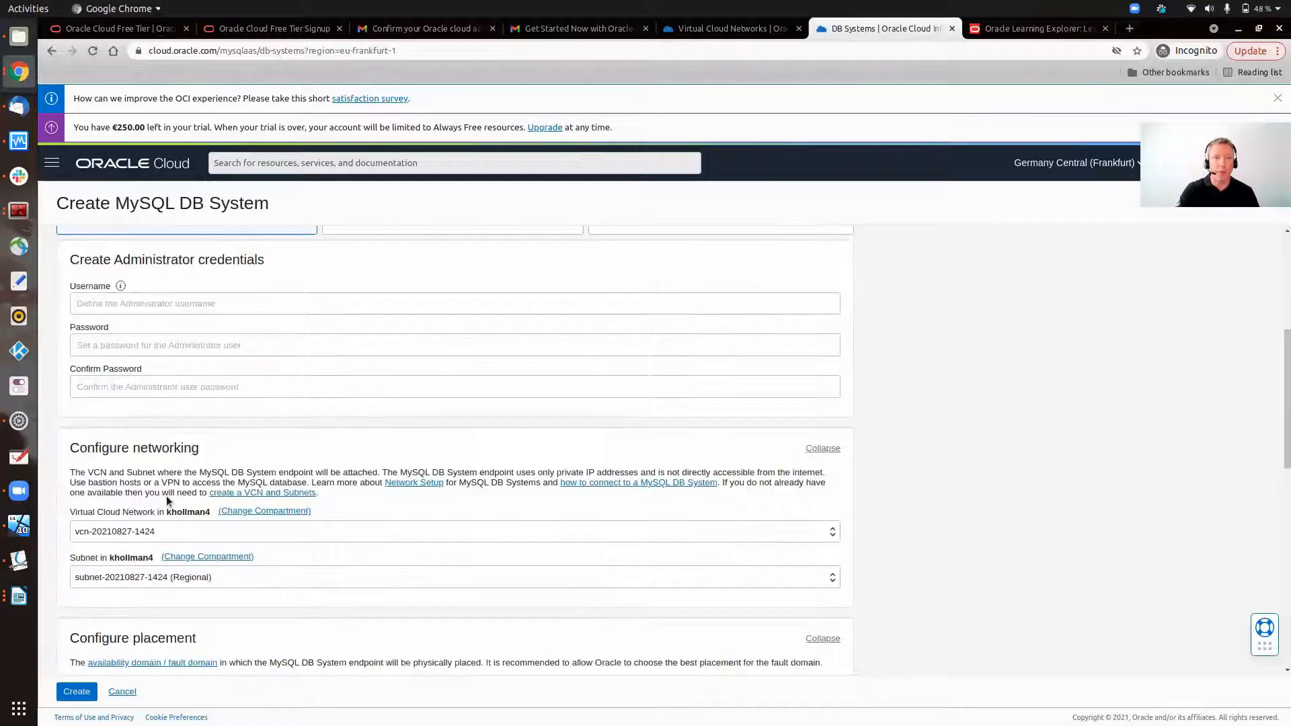
scroll(down, 3)
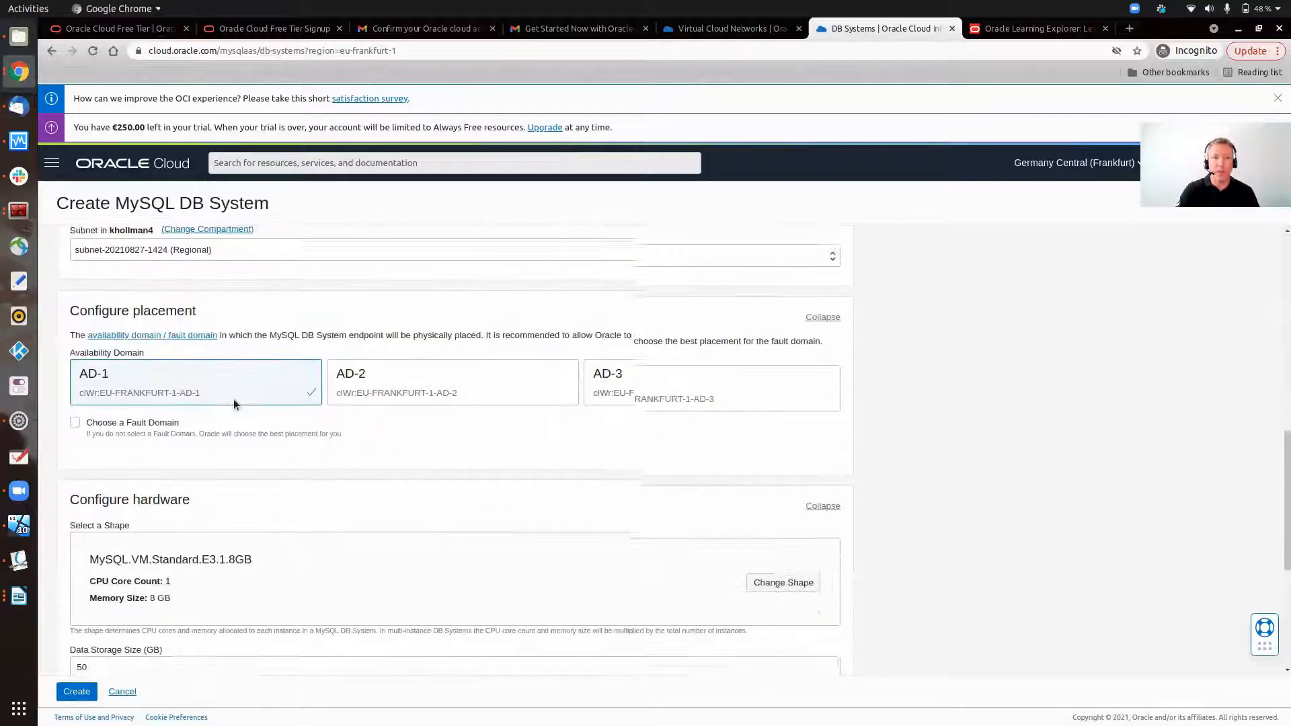
scroll(down, 3)
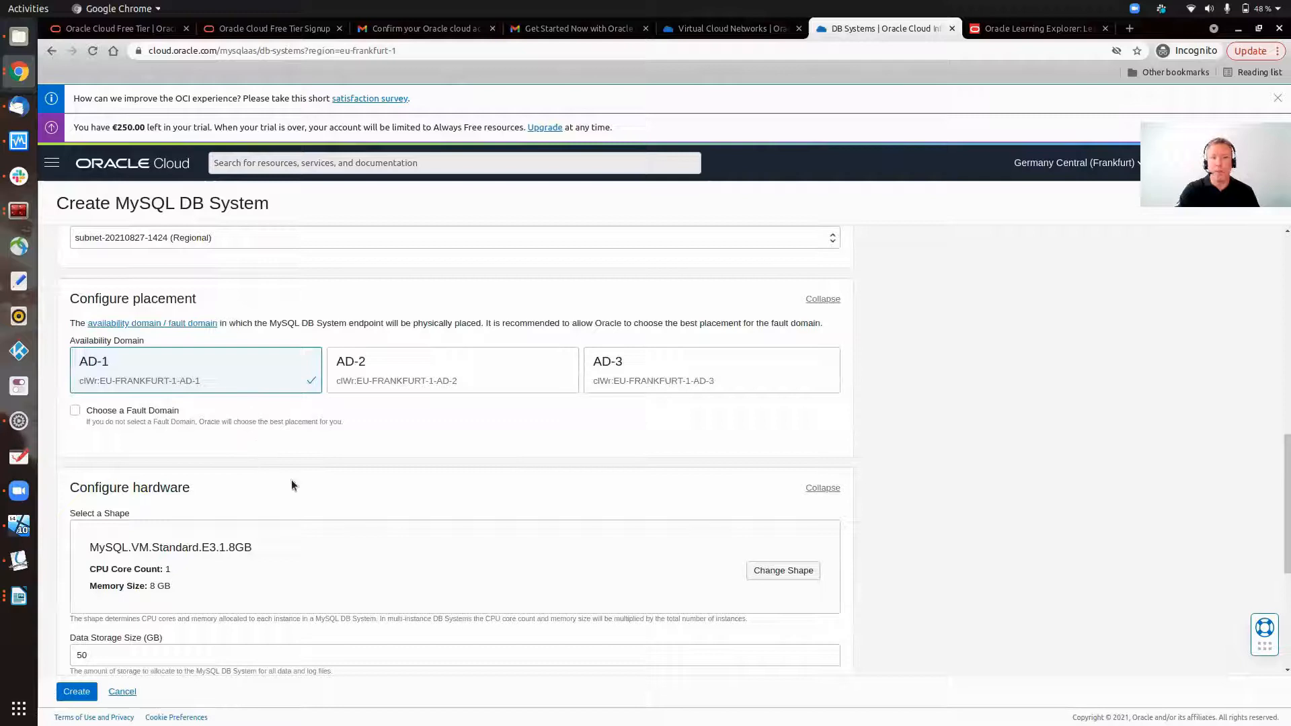
scroll(down, 3)
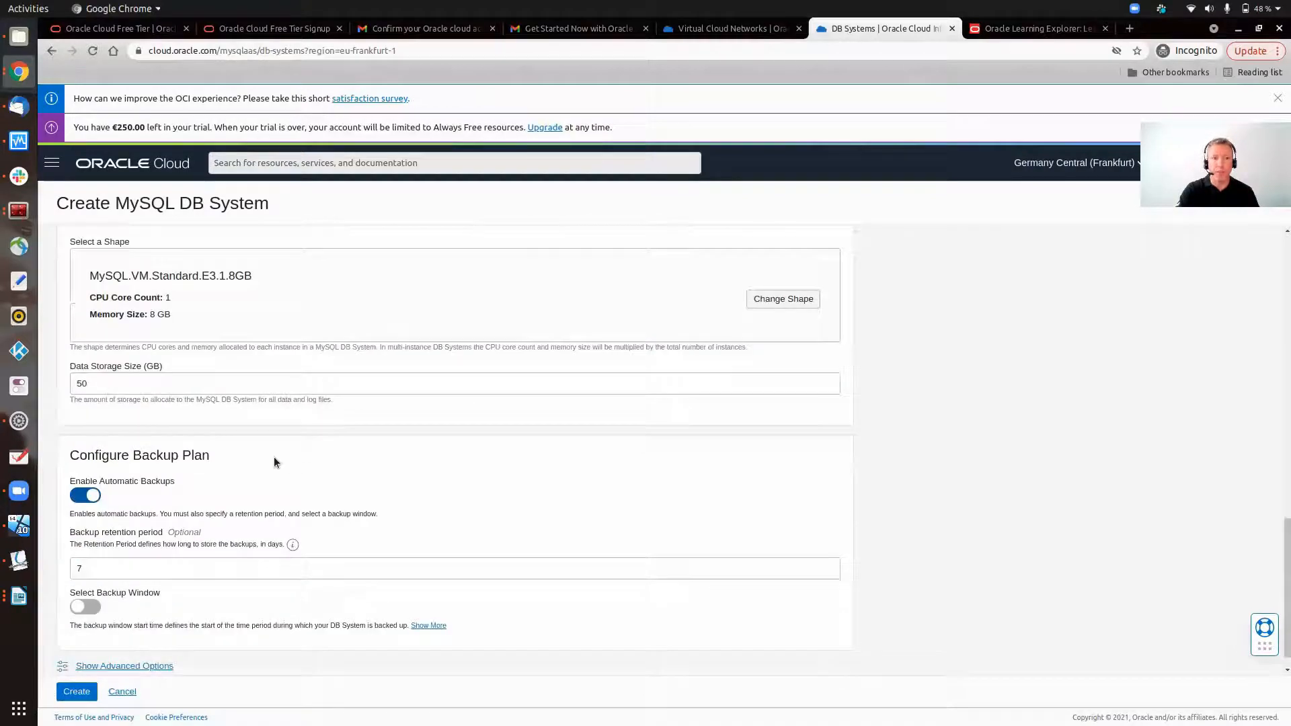
scroll(down, 3)
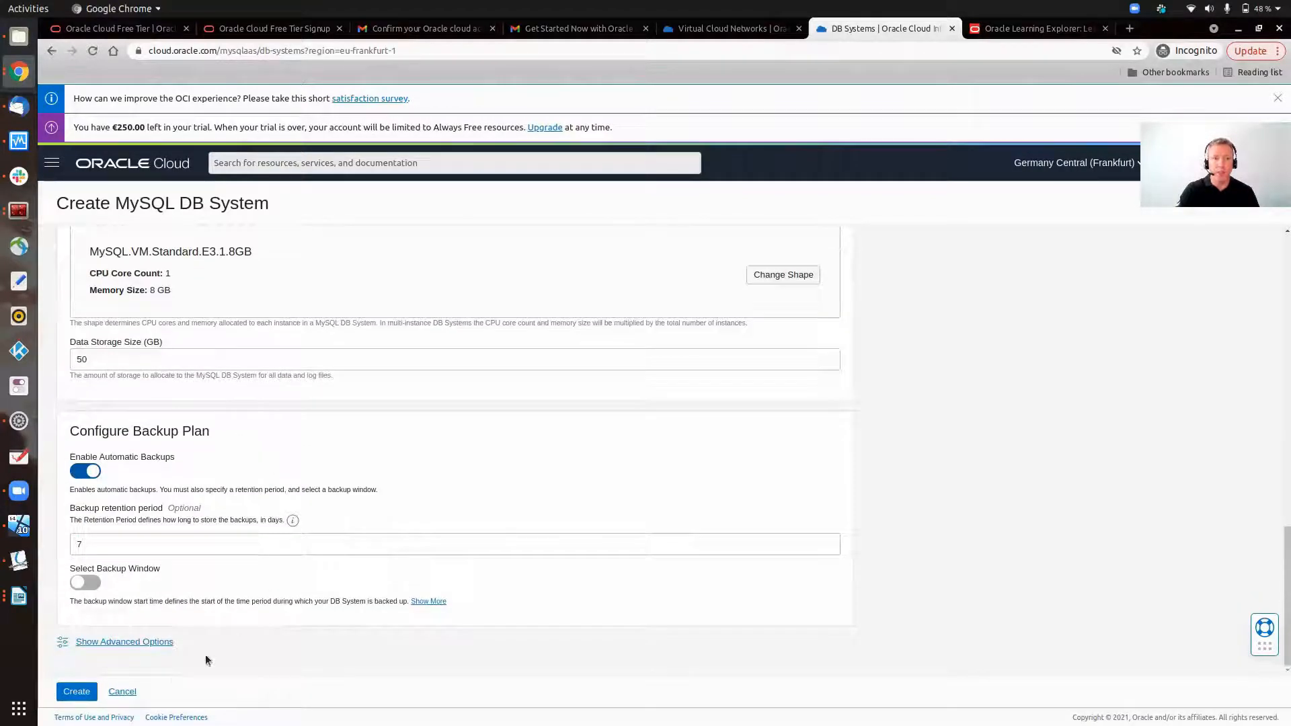
click(121, 692)
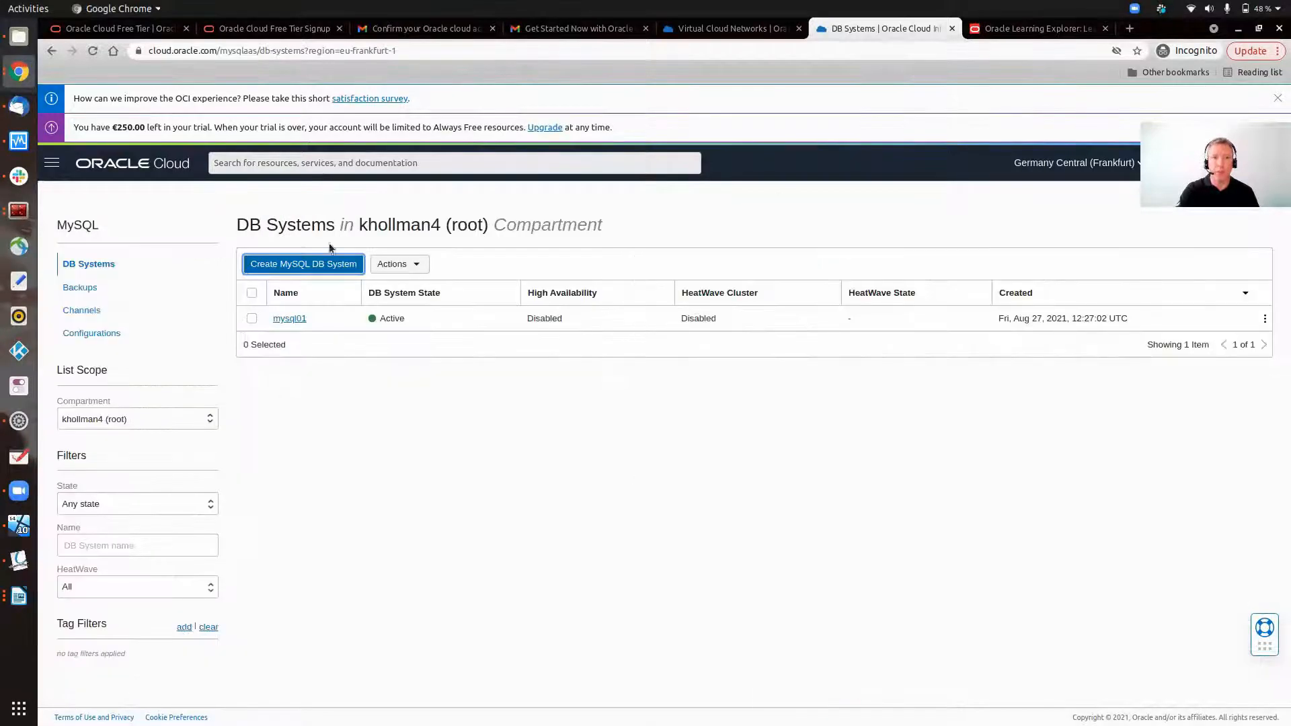
click(289, 319)
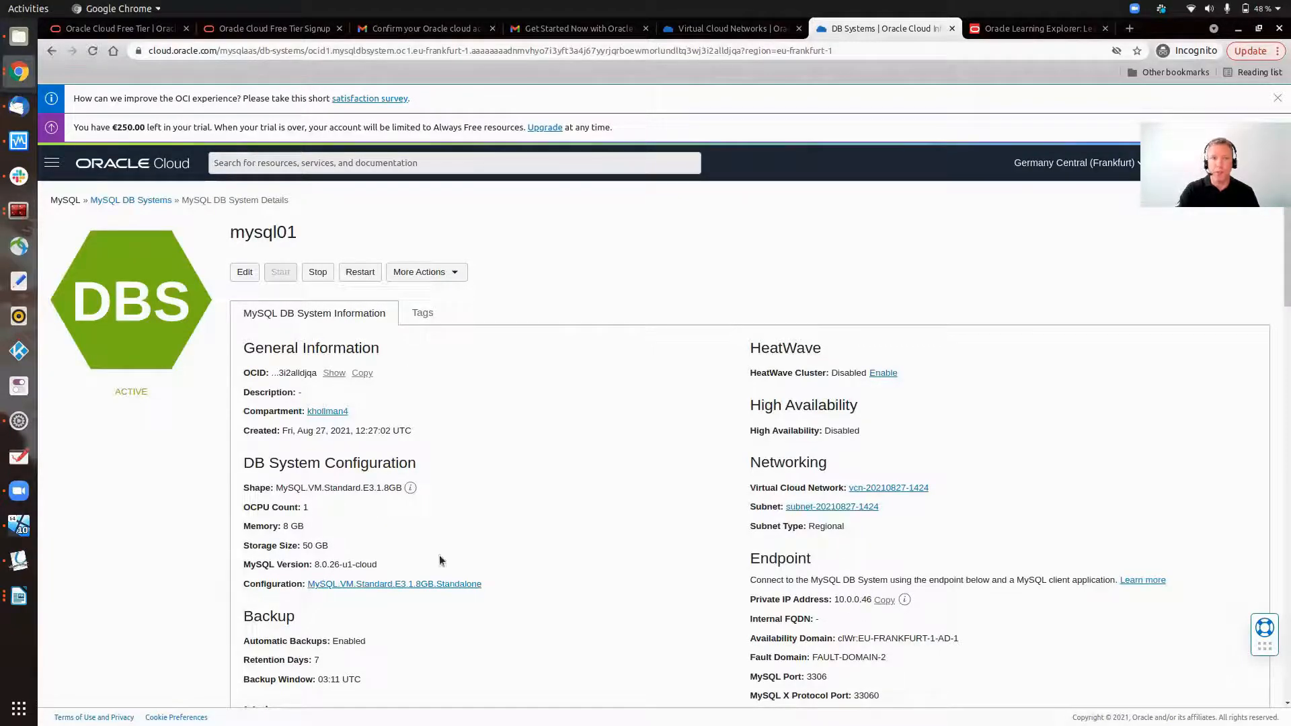
Step: Switch to the Terminator terminal beside the mysql01 details showing private IP 10.0.0.46
key(alt+tab)
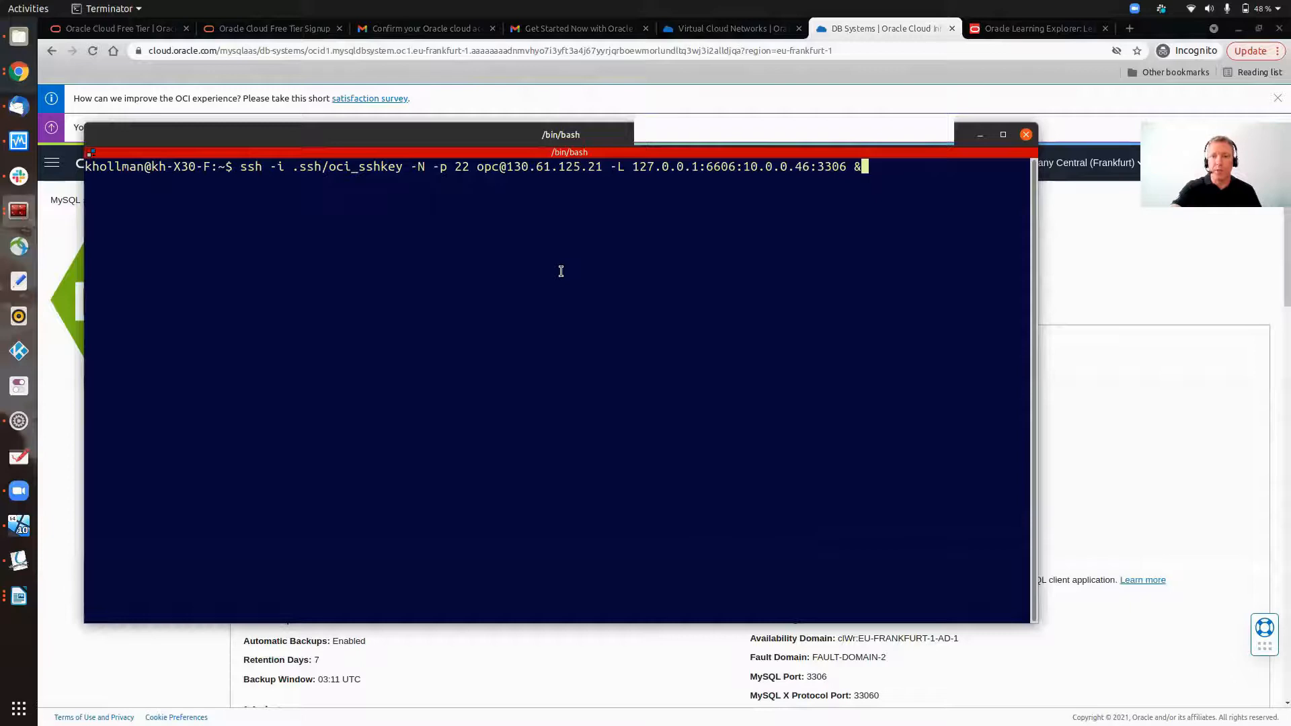
key(Return)
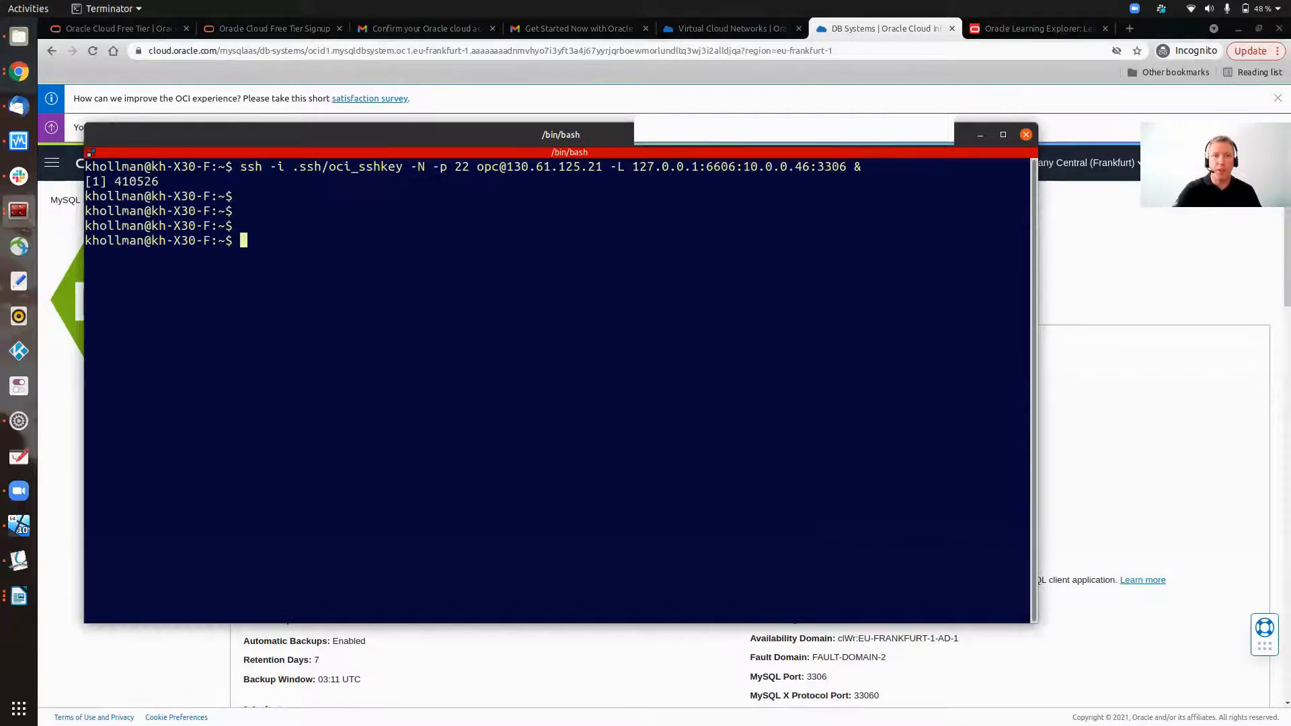
text(m)
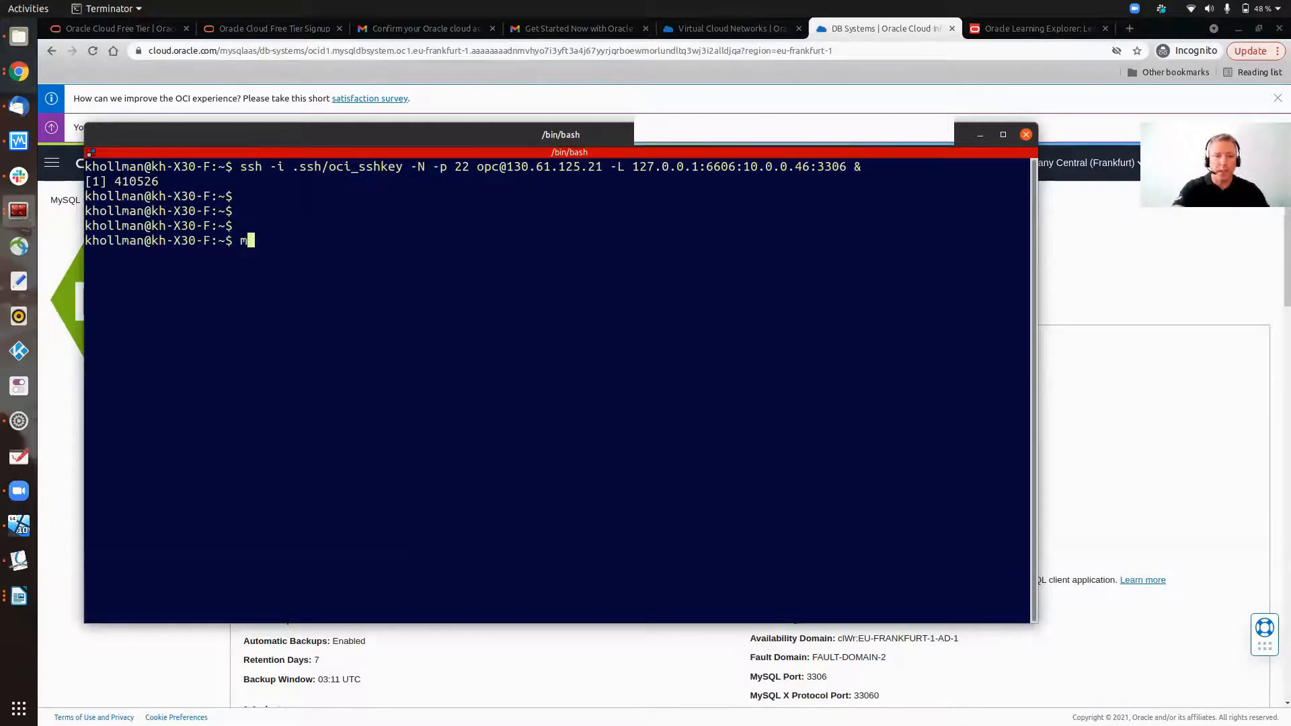
text(ysqlsh)
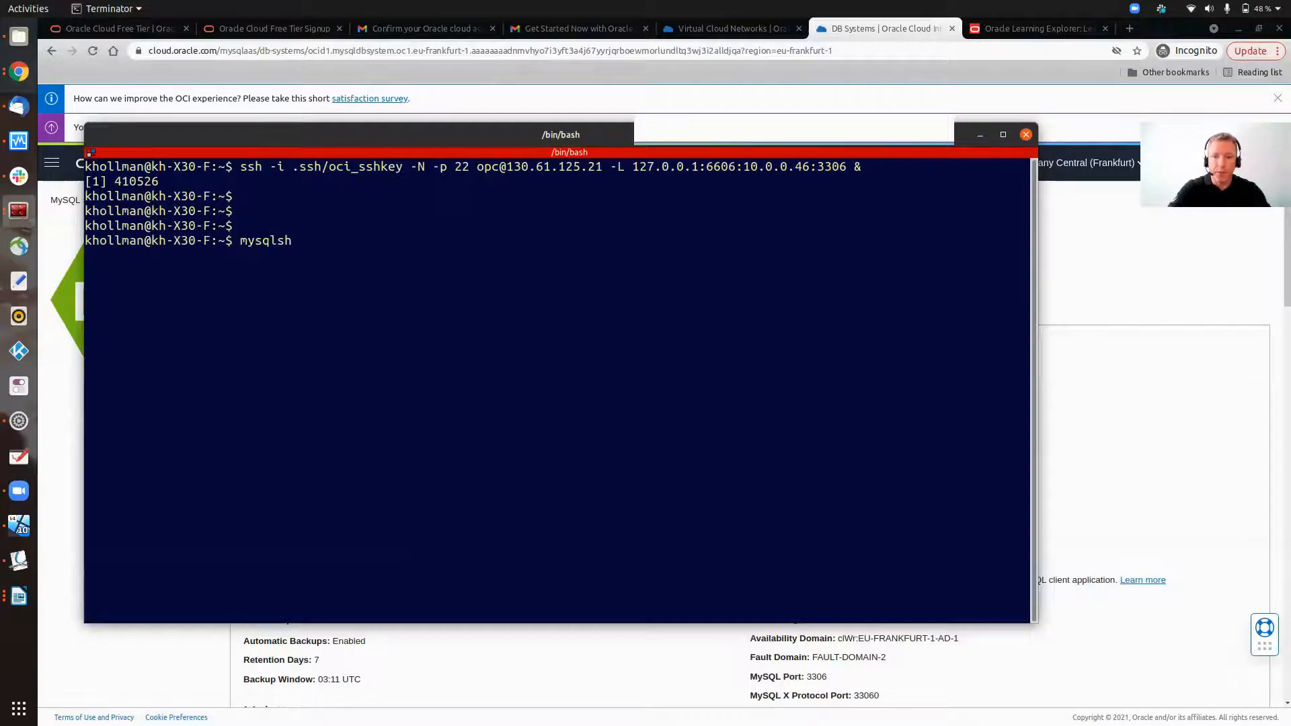
text(--uri)
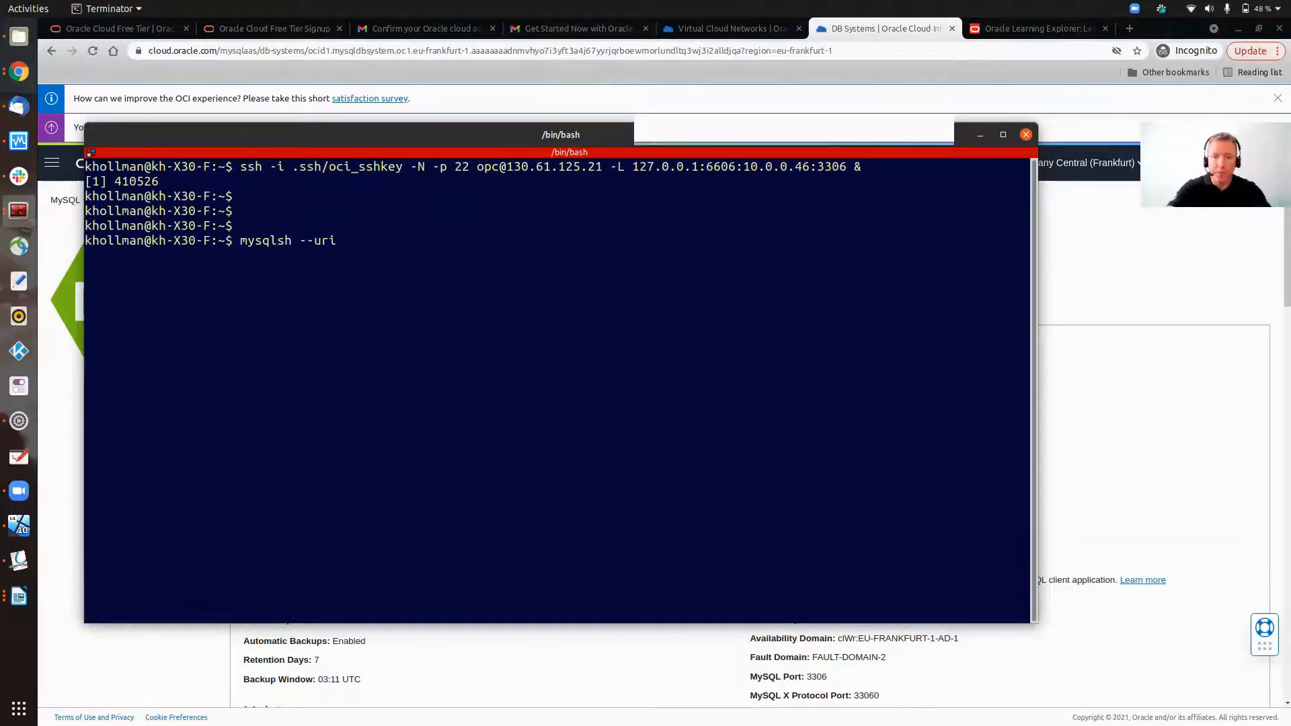
text(adm)
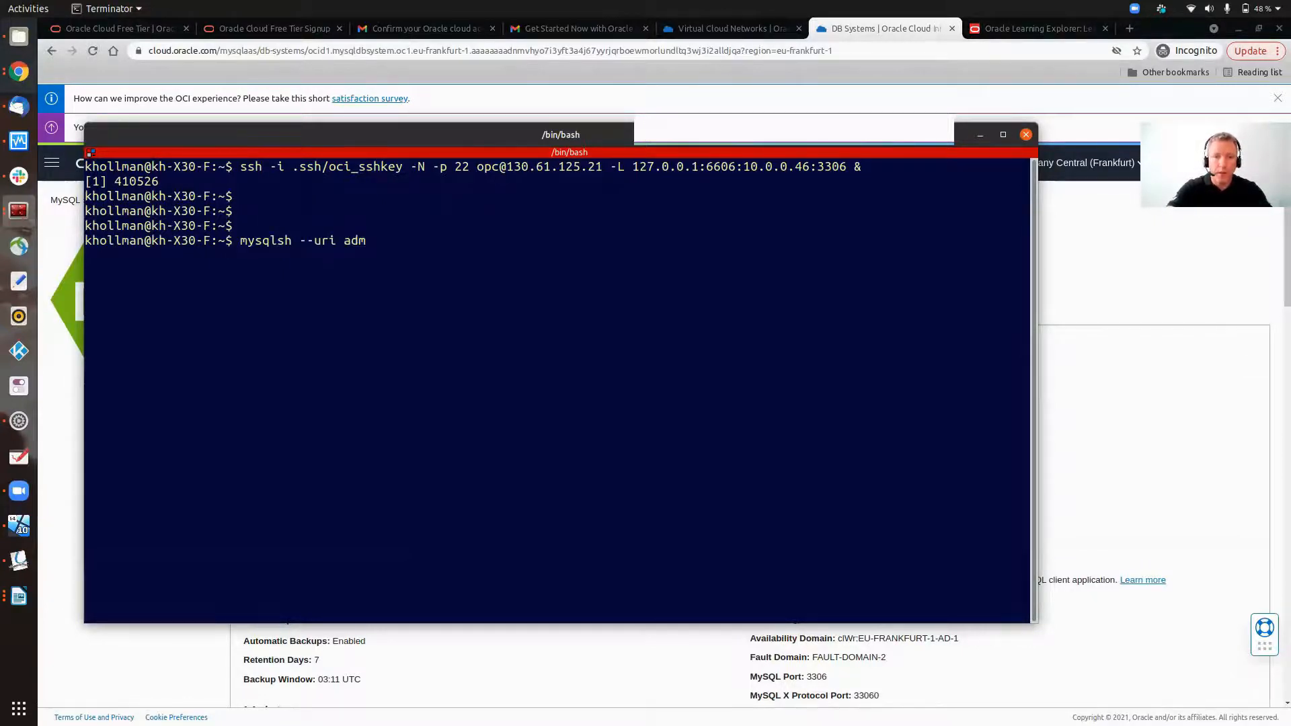
text(in@12)
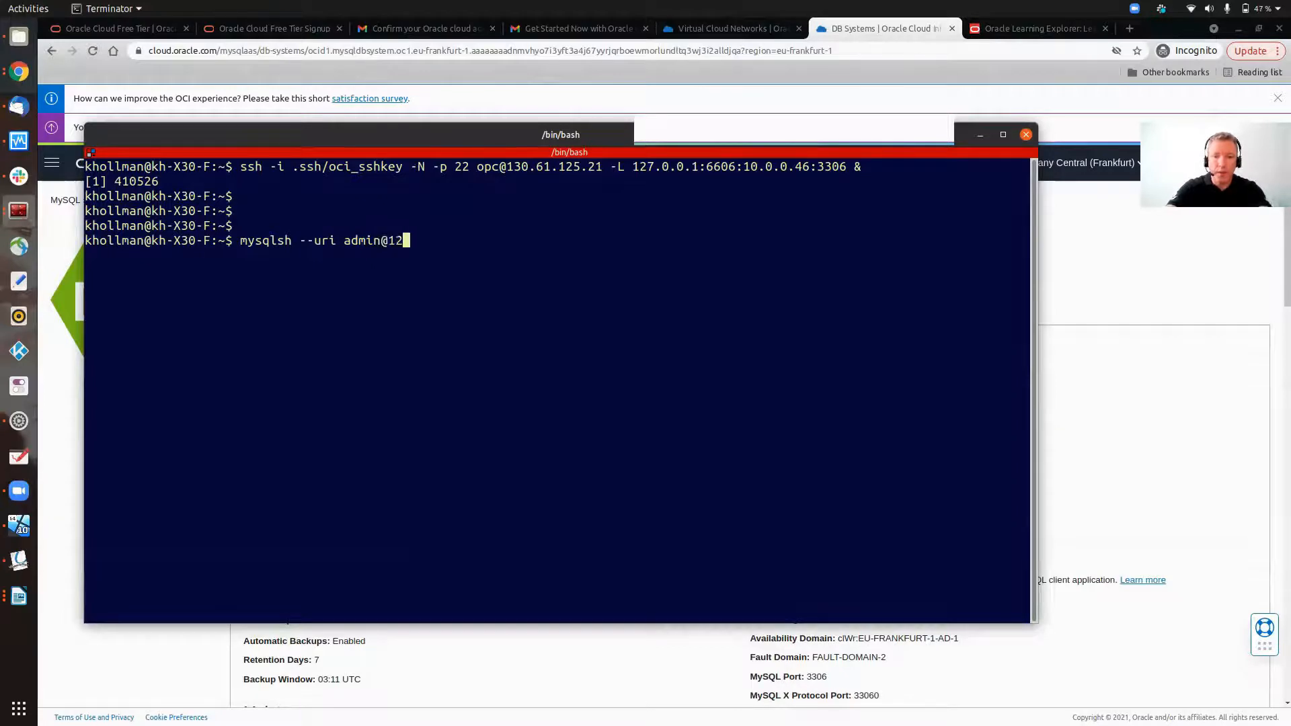
text(7.0.0.1:)
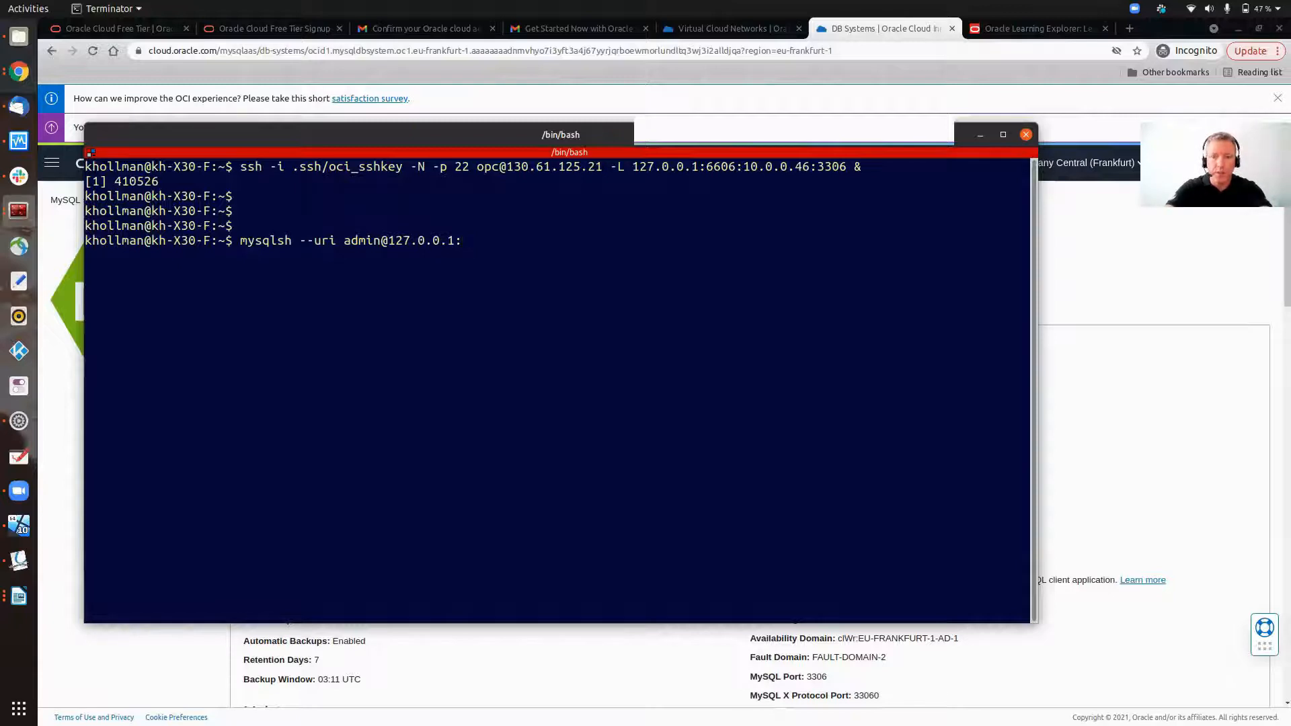
text(6606)
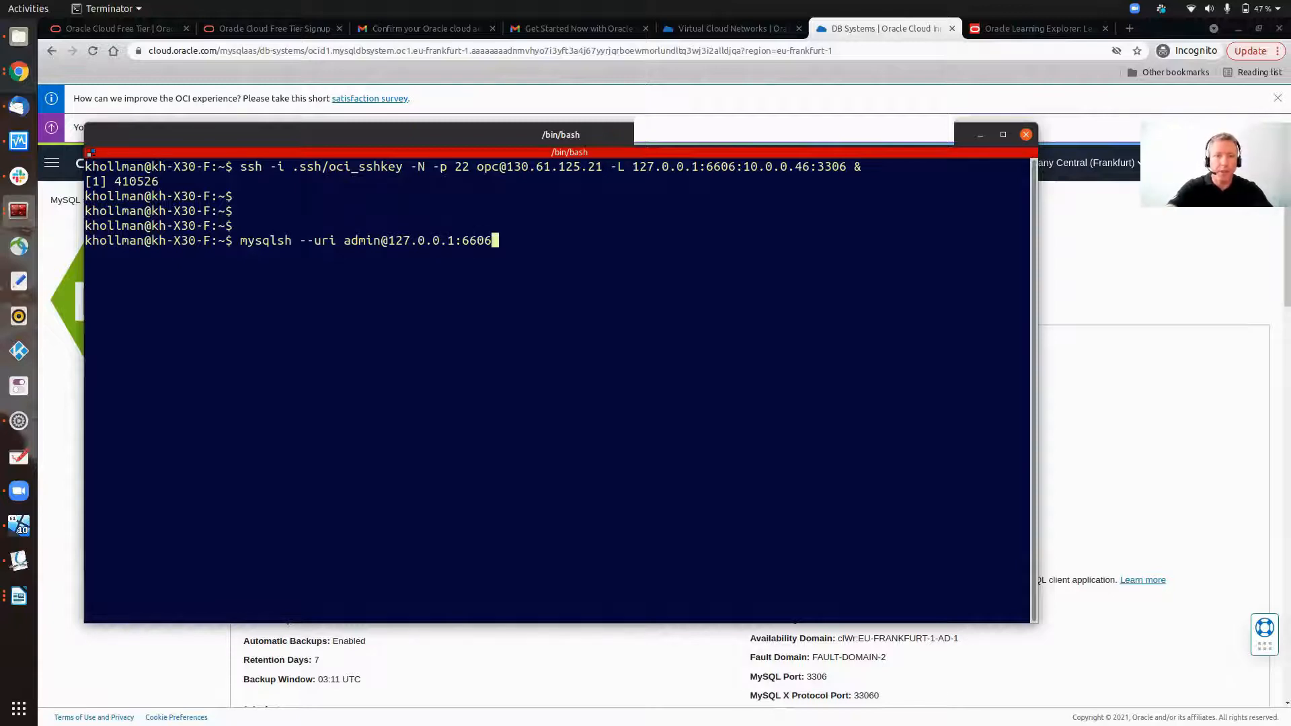
text(--sql)
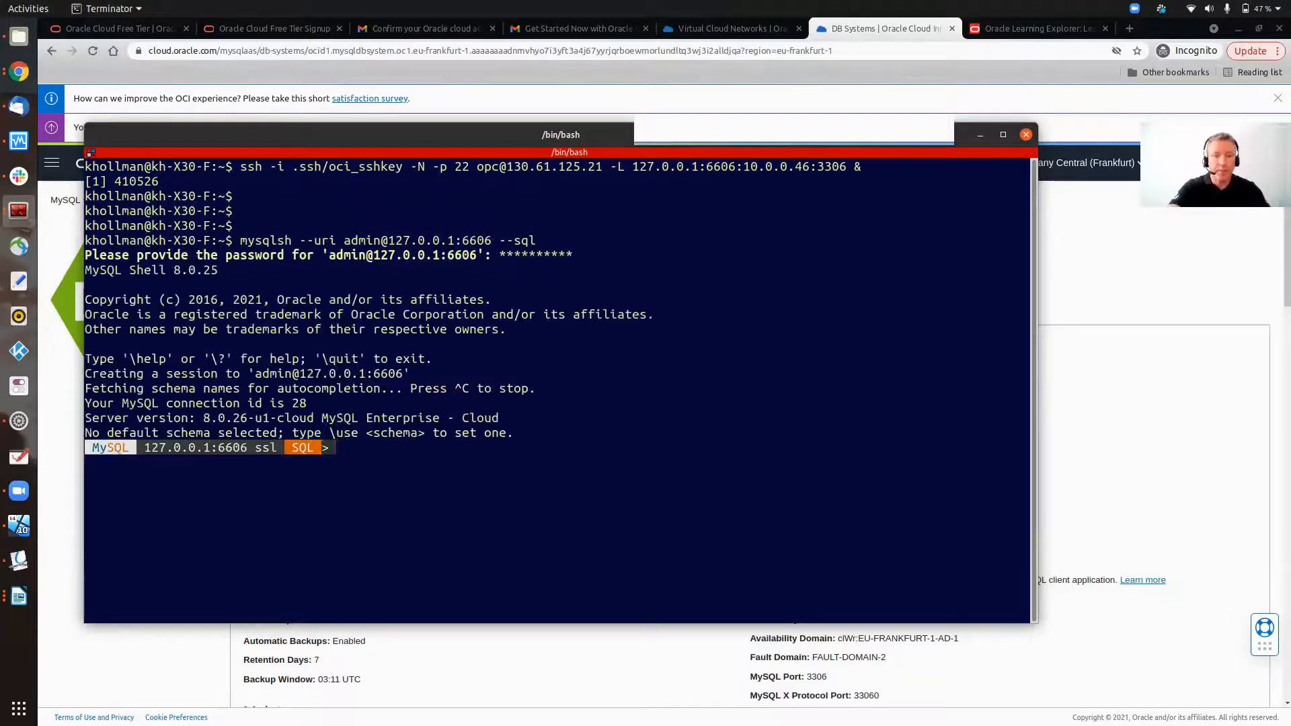
text(show databases;)
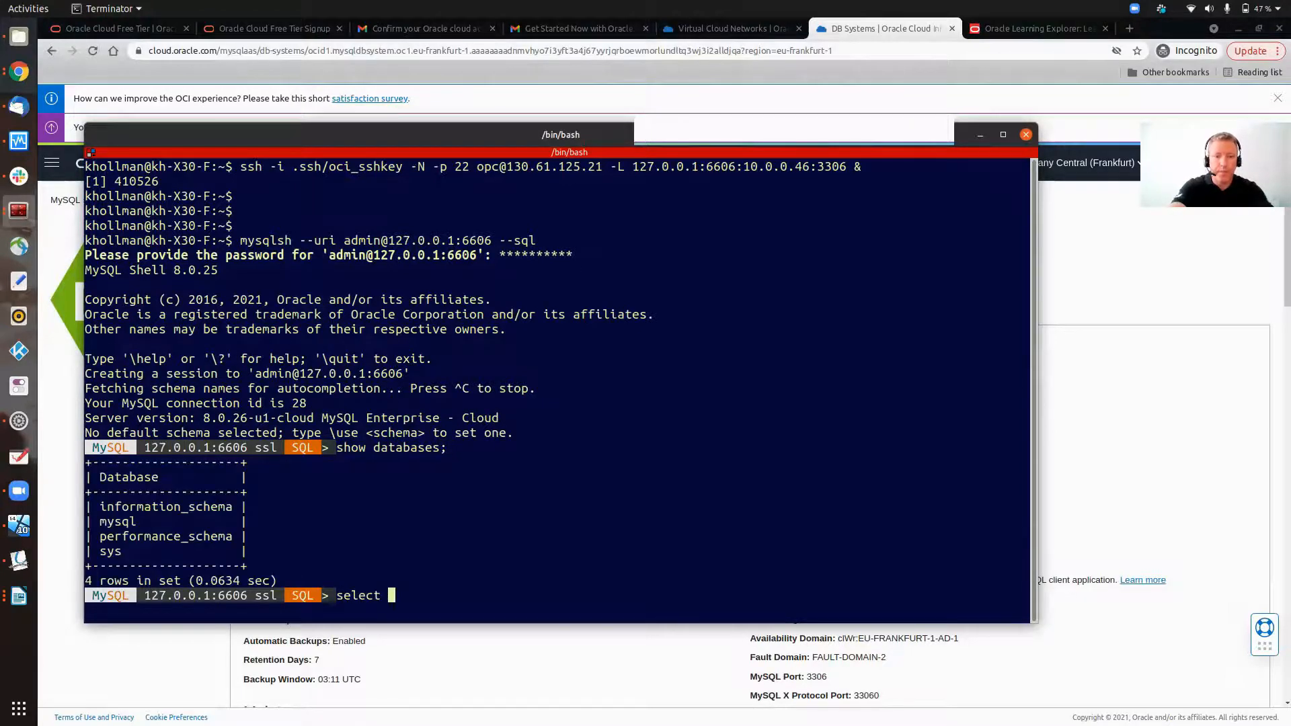
text(@@hostname)
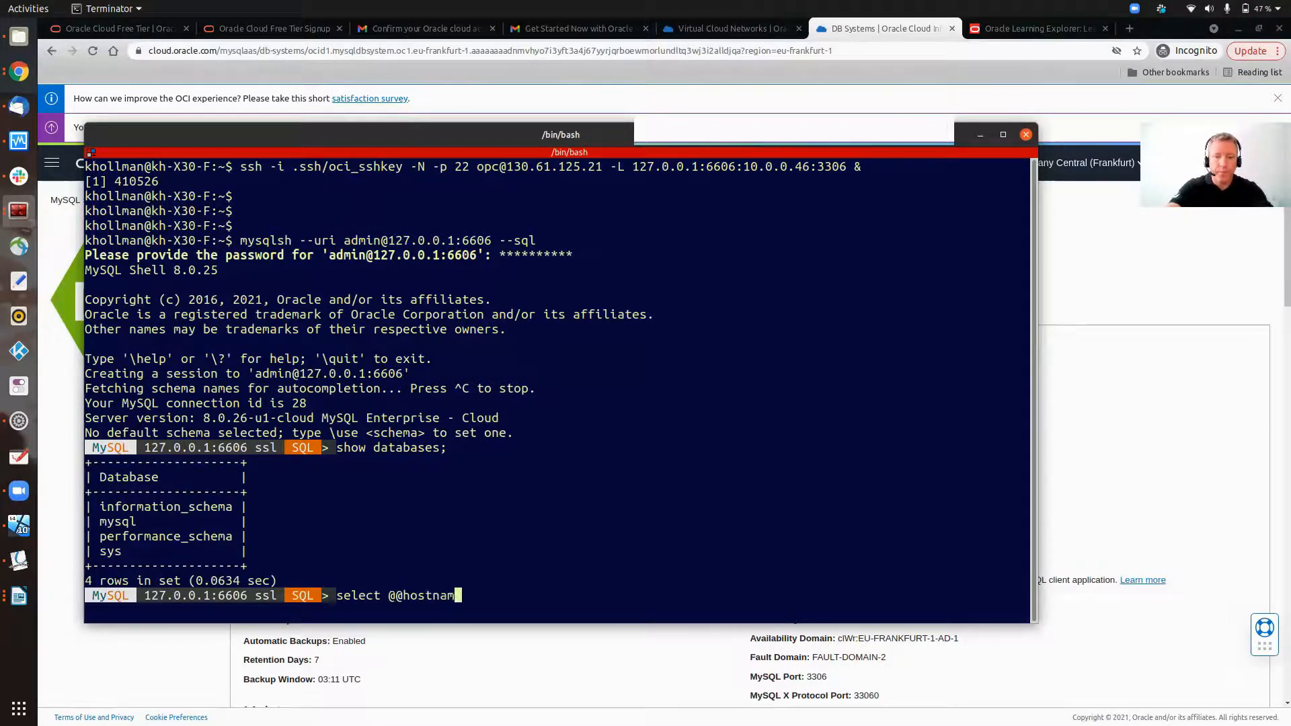